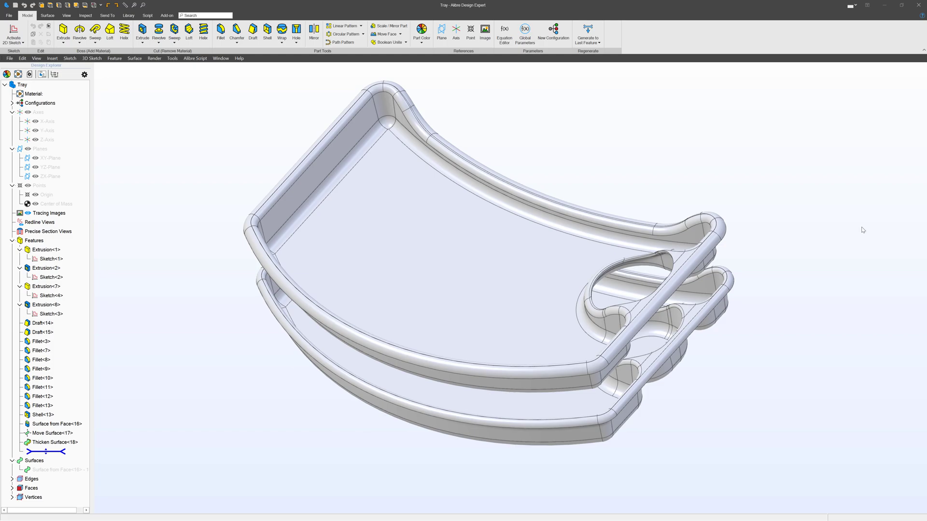
- Turn on the view cube and look straight down on the empty part from the Top view
left_click(495, 290)
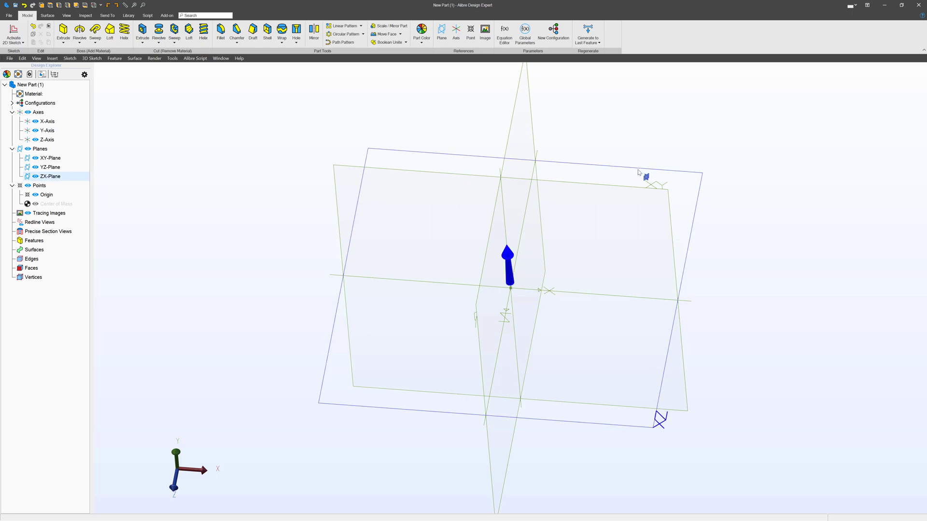
left_click(66, 15)
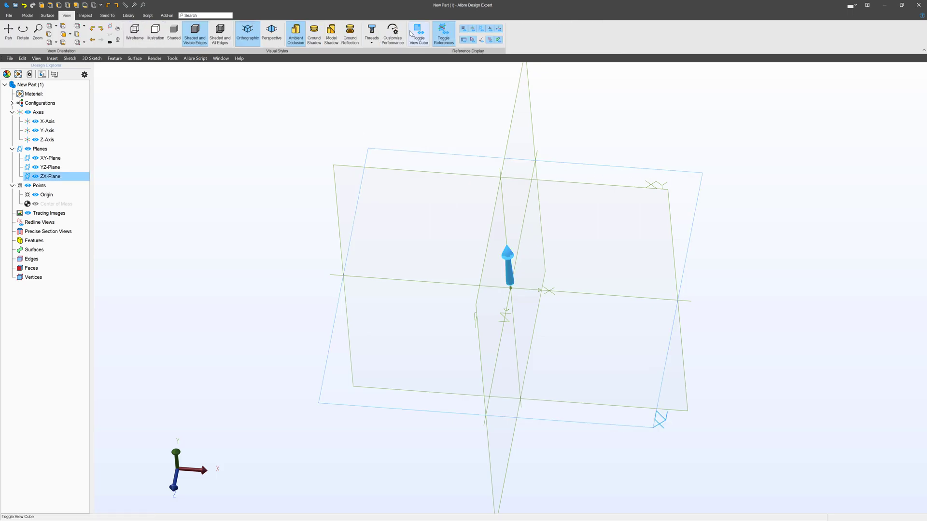
left_click(418, 32)
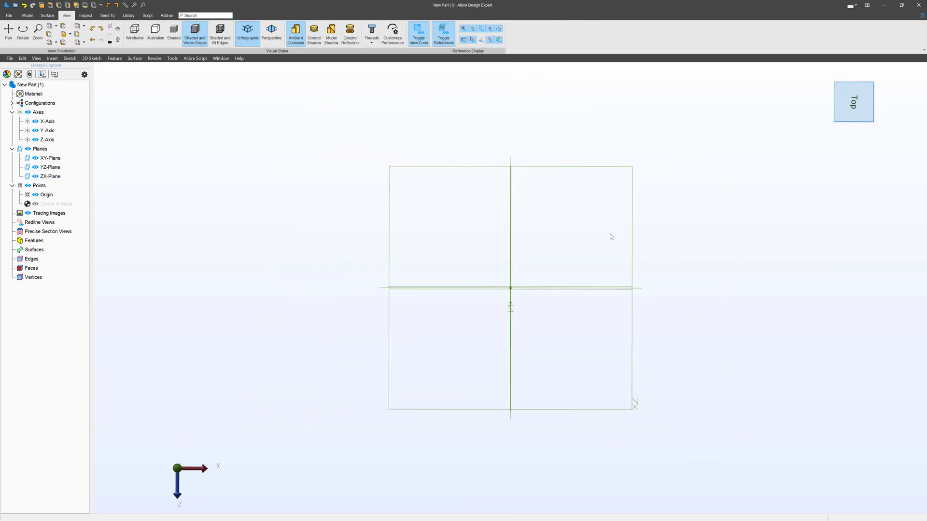
- Begin a 2D sketch on the ZX plane
left_click(50, 176)
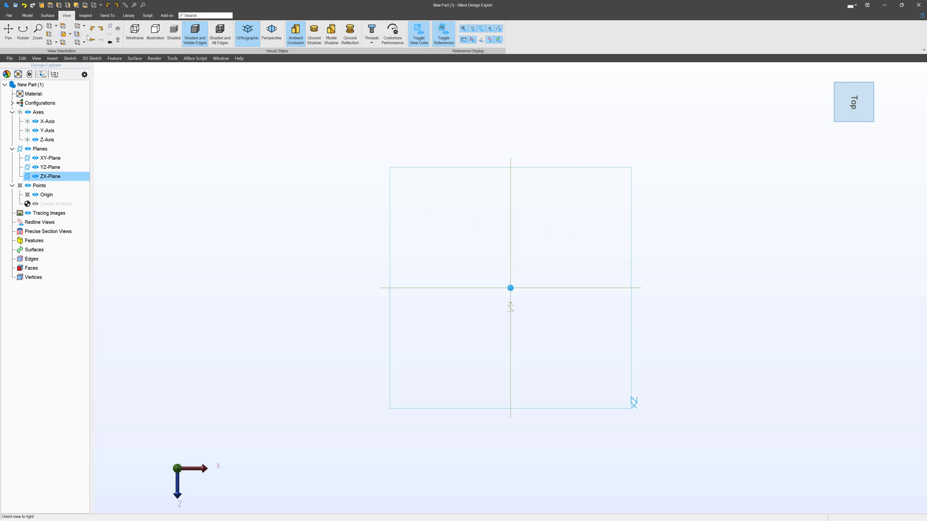
left_click(27, 14)
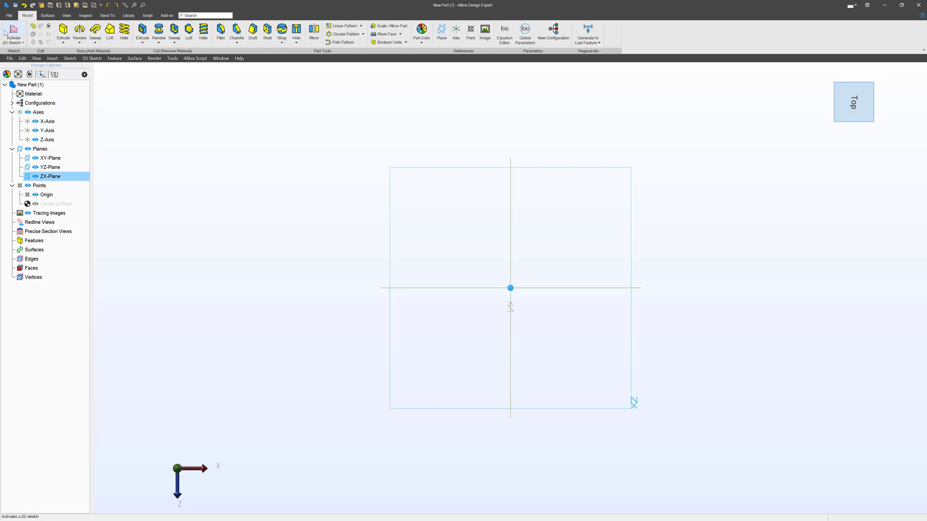
left_click(12, 34)
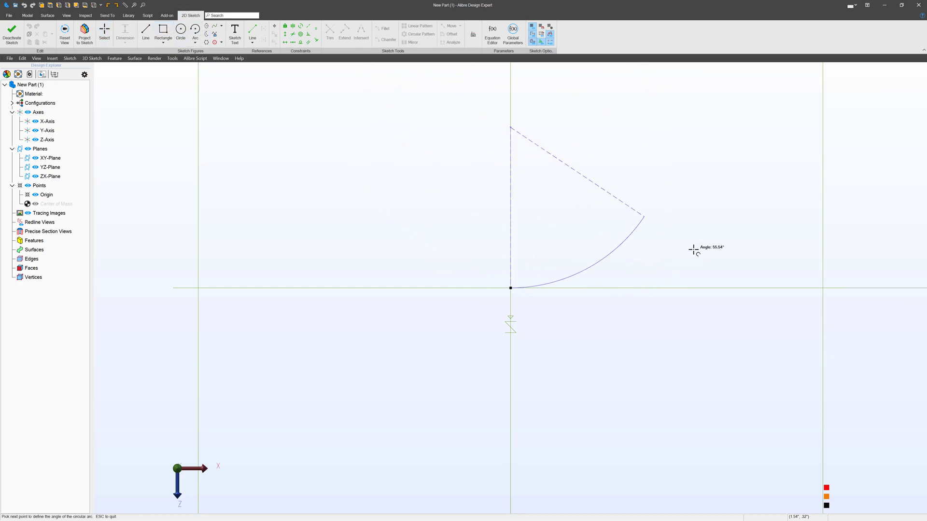
- Draw the curved top edge arc from the origin and a small tangent corner arc at its end
left_click(644, 217)
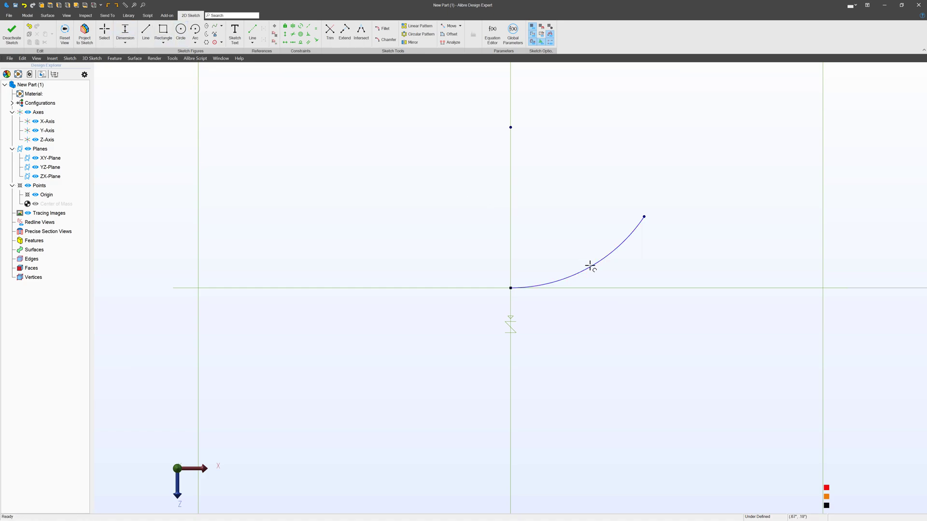
left_click(590, 267)
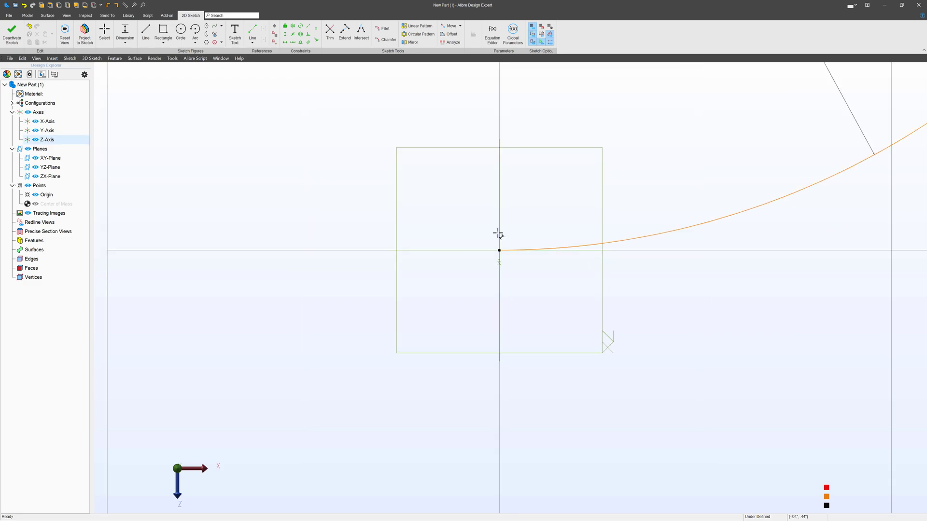
left_click(195, 32)
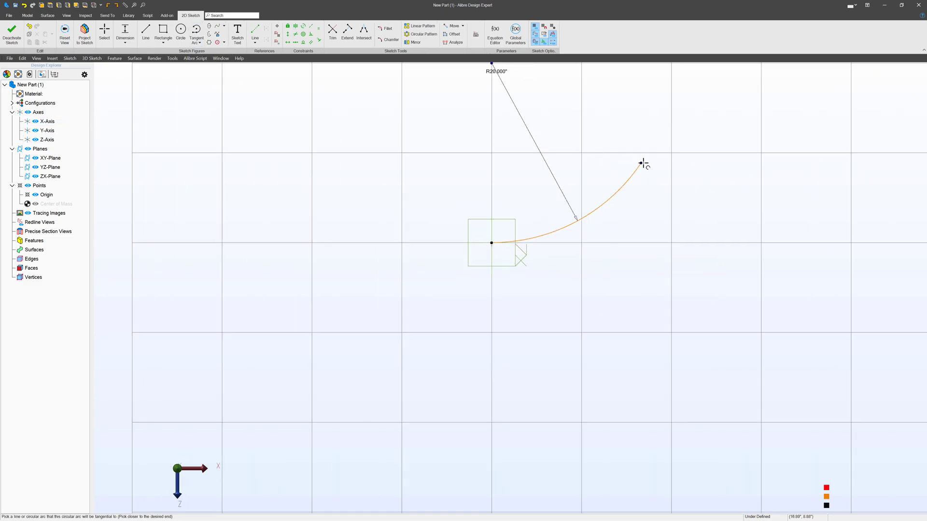
mouse_move(641, 158)
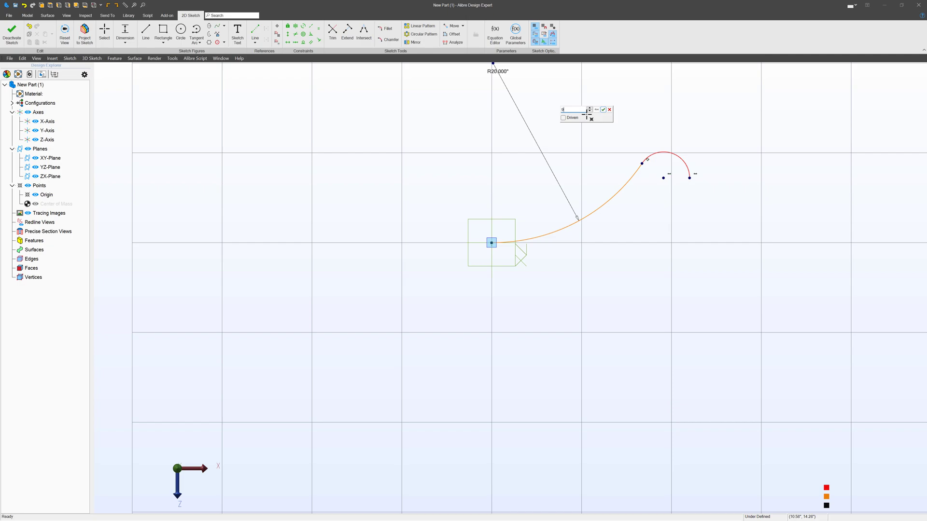
left_click(602, 110)
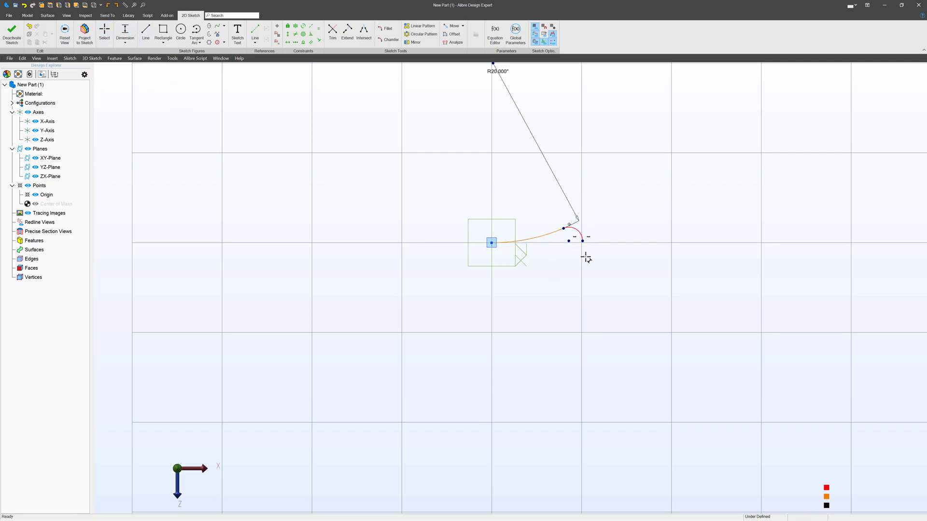
- Add the straight side line and the bottom curve back to the centre line, making the side vertical
left_click(582, 240)
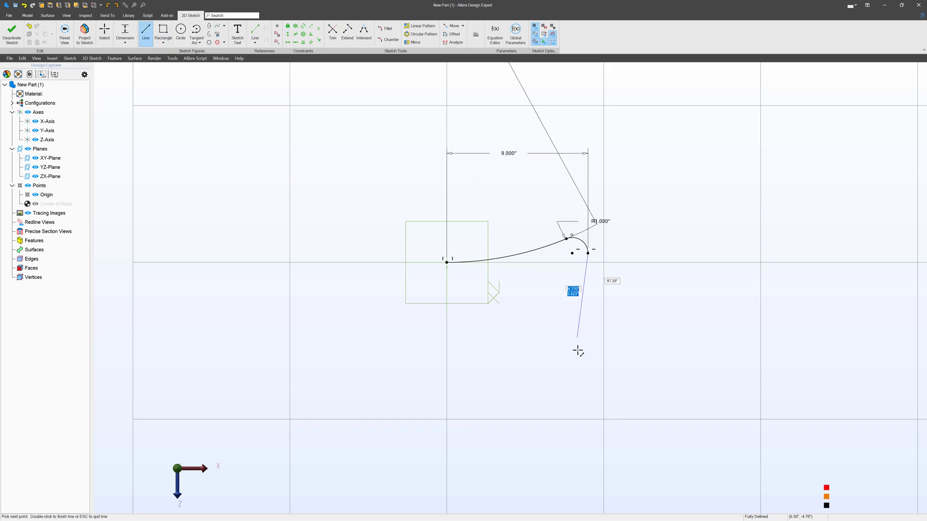
left_click(588, 372)
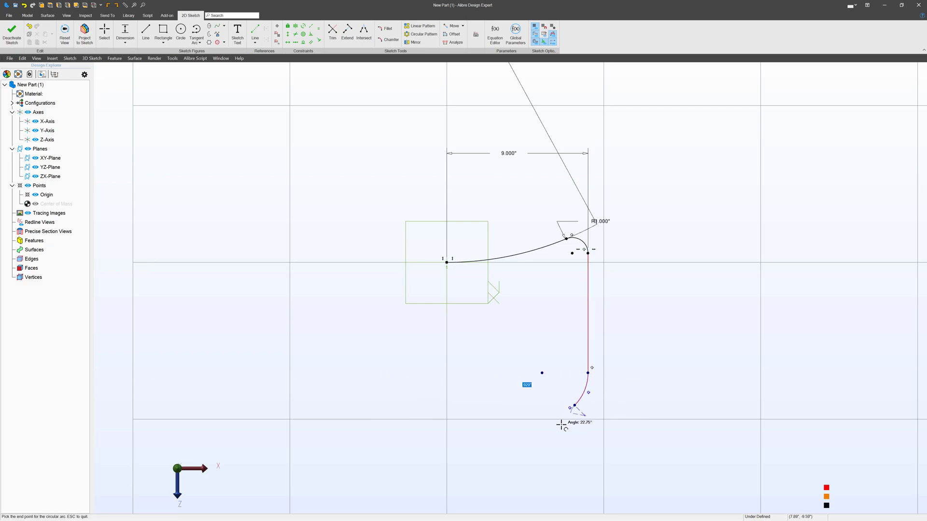
left_click(105, 29)
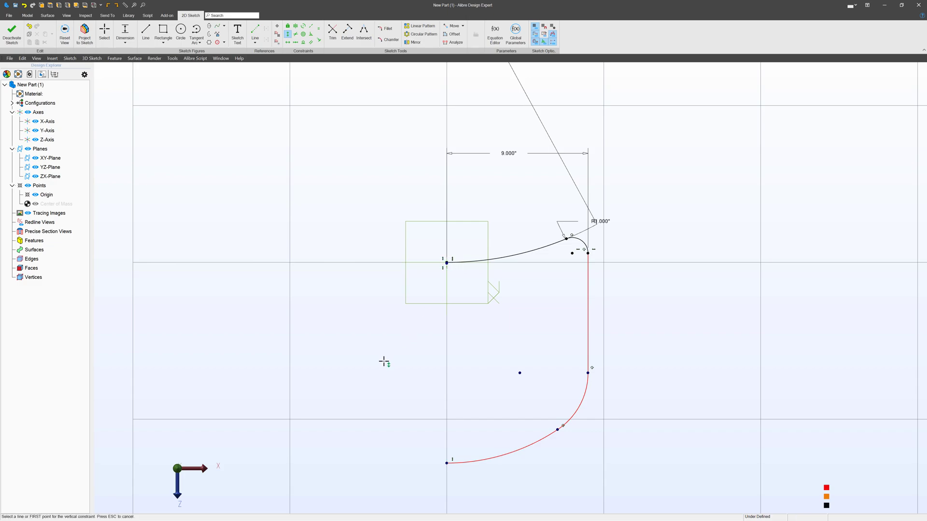
left_click(104, 28)
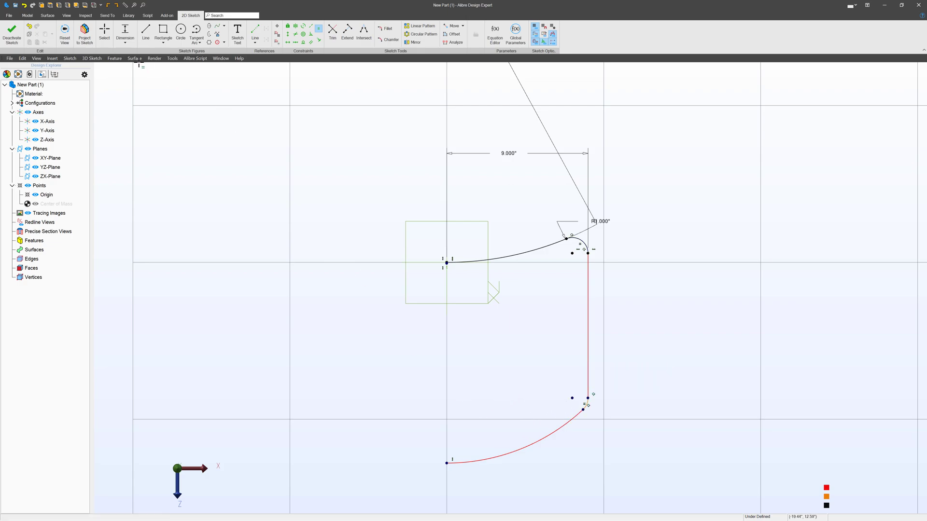
mouse_move(509, 452)
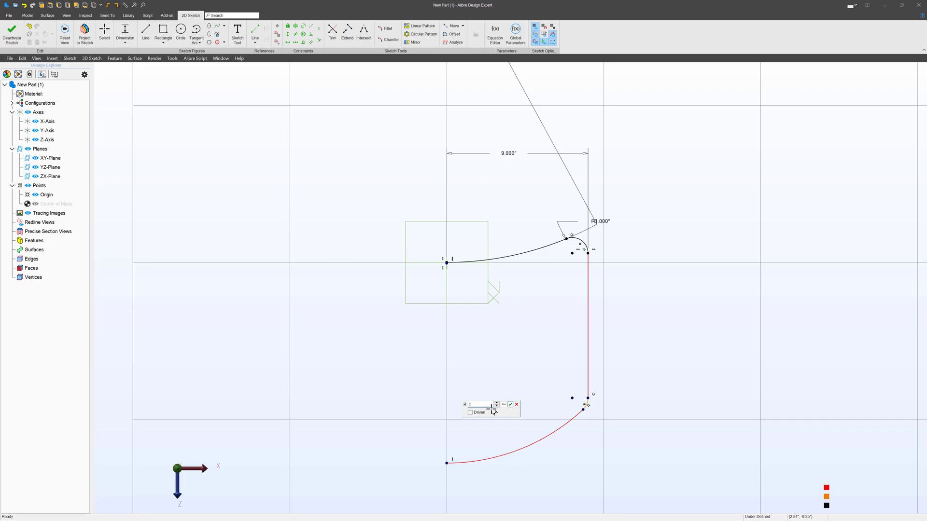
- Dimension the bottom arc R14 and the side line 8 inches so the half profile is fully defined
left_click(509, 405)
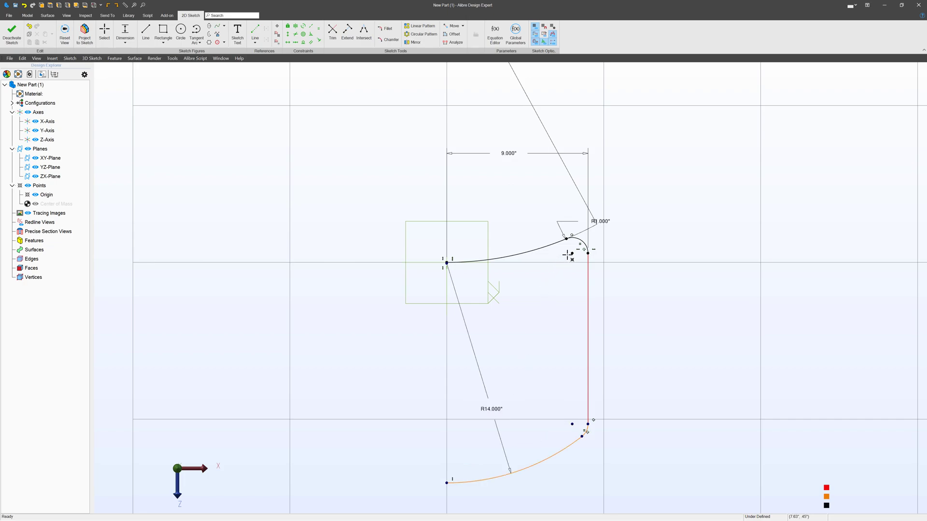
left_click(572, 425)
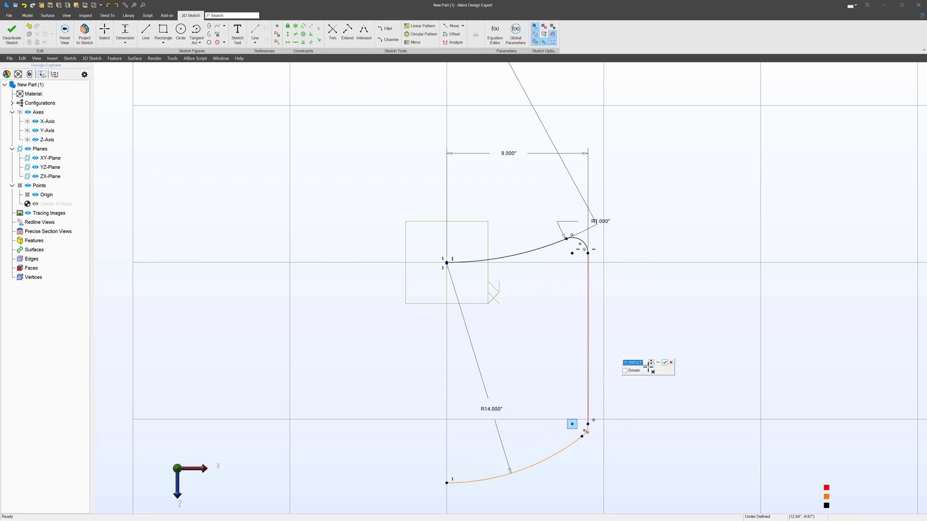
left_click(665, 362)
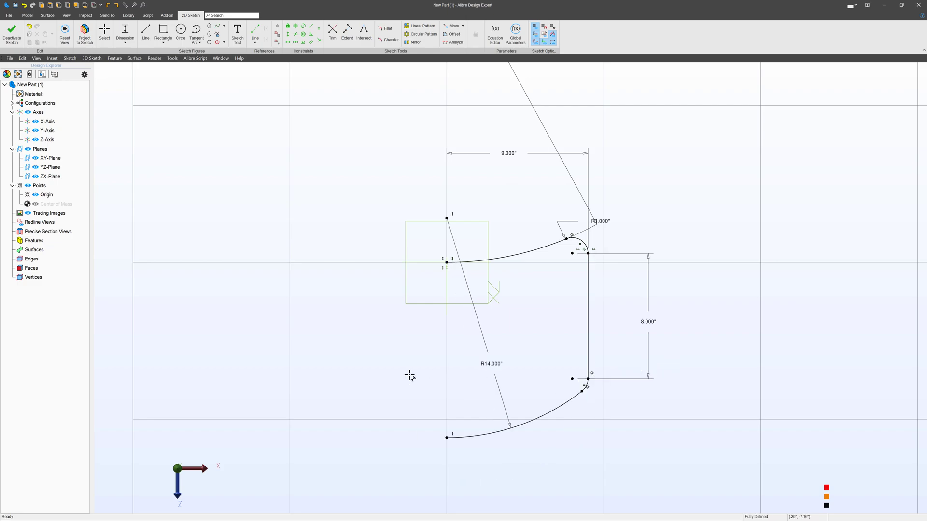
left_click(104, 32)
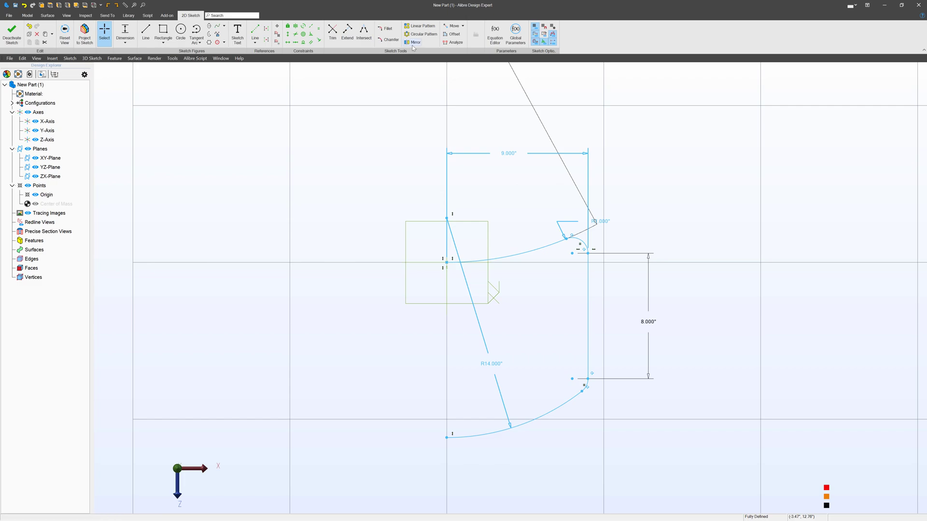
- Mirror the half outline across the Z axis into a closed tray profile and finish the sketch
left_click(414, 41)
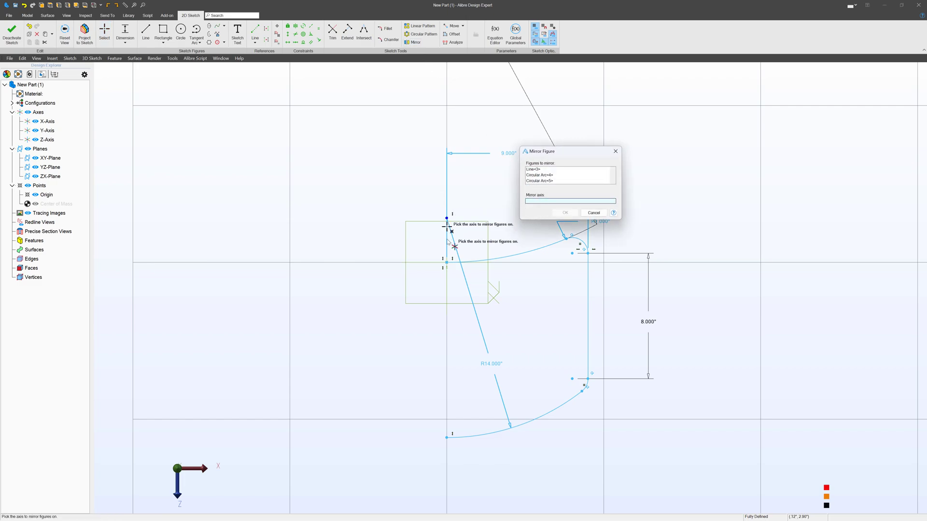
left_click(45, 139)
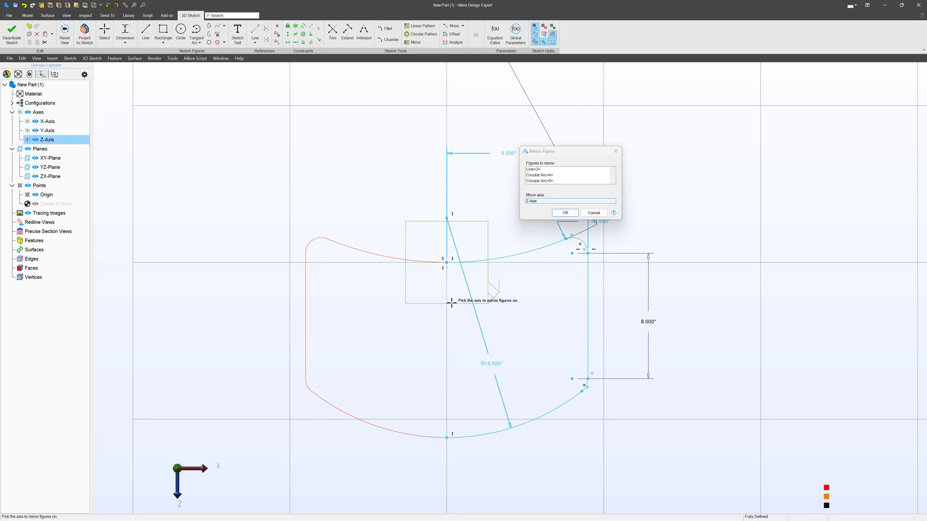
left_click(564, 212)
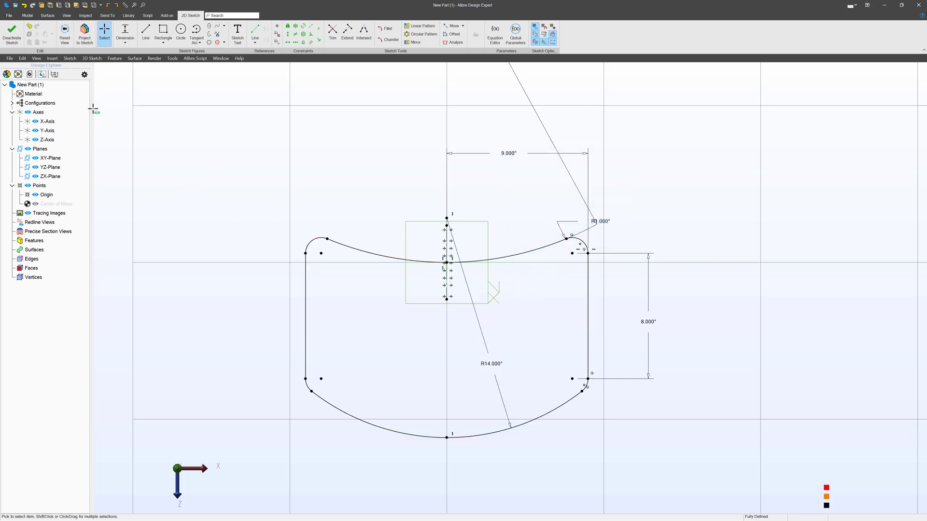
left_click(11, 34)
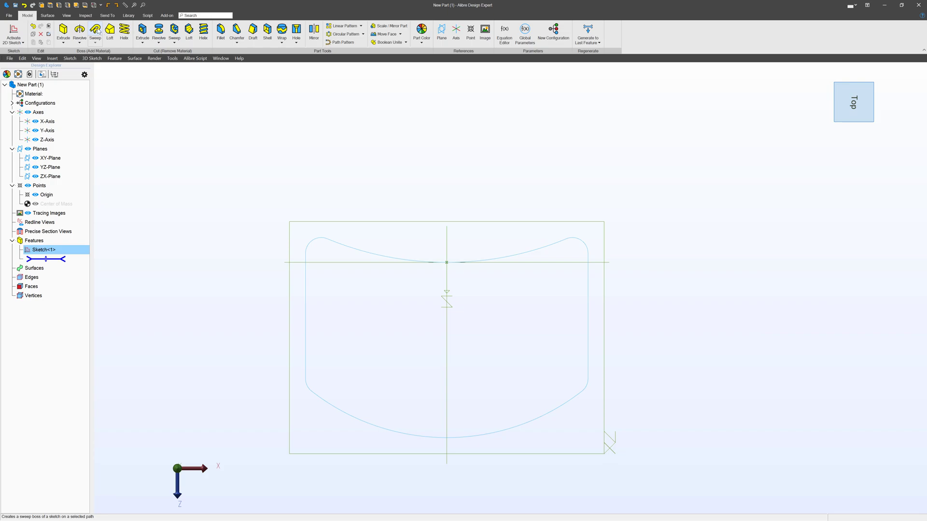
- Extrude the tray outline into a solid block and select its top face for hollowing
left_click(63, 33)
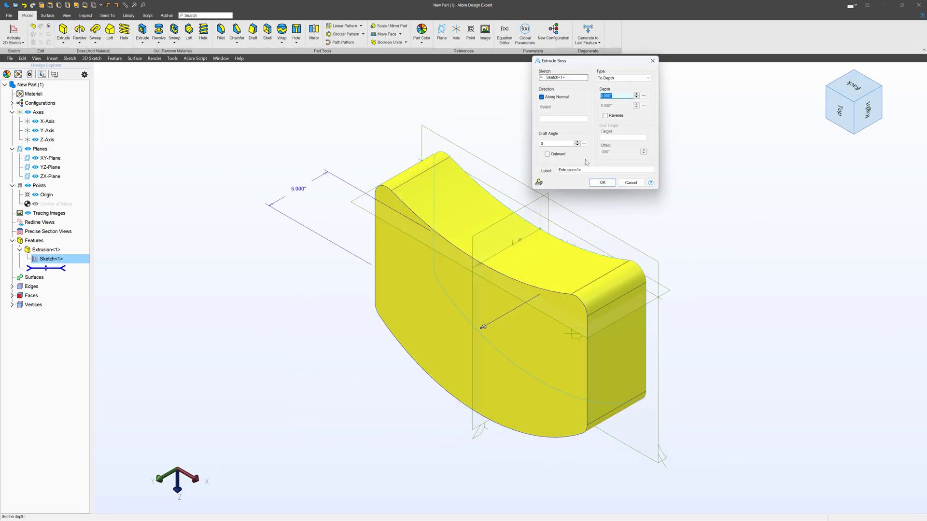
left_click(602, 182)
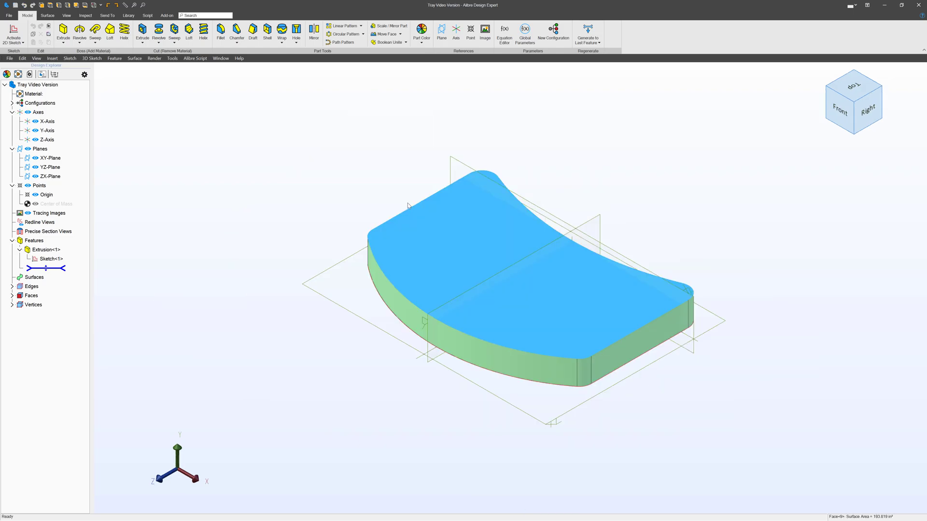
mouse_move(373, 232)
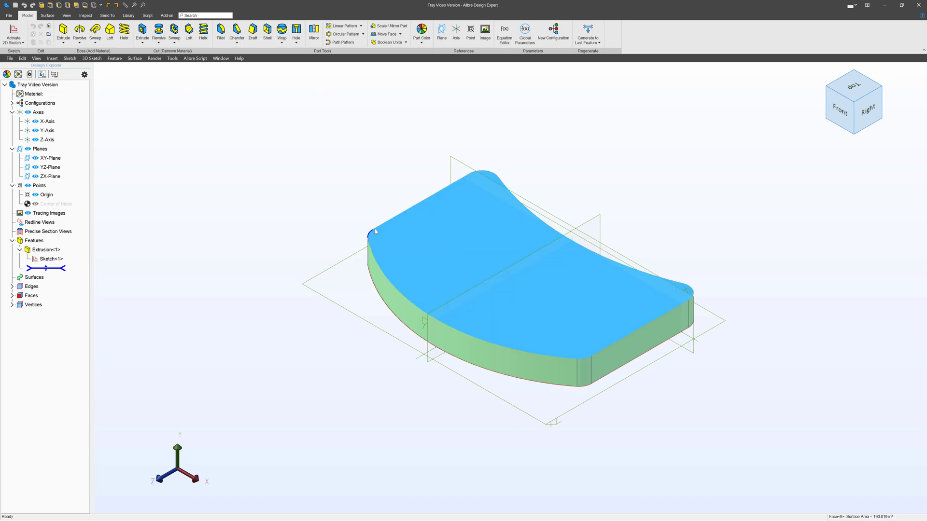
mouse_move(681, 338)
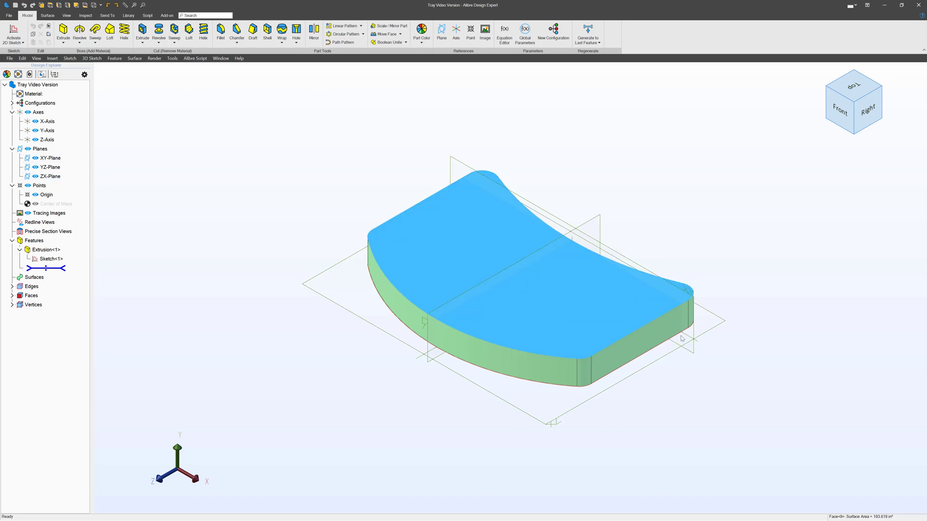
left_click(493, 219)
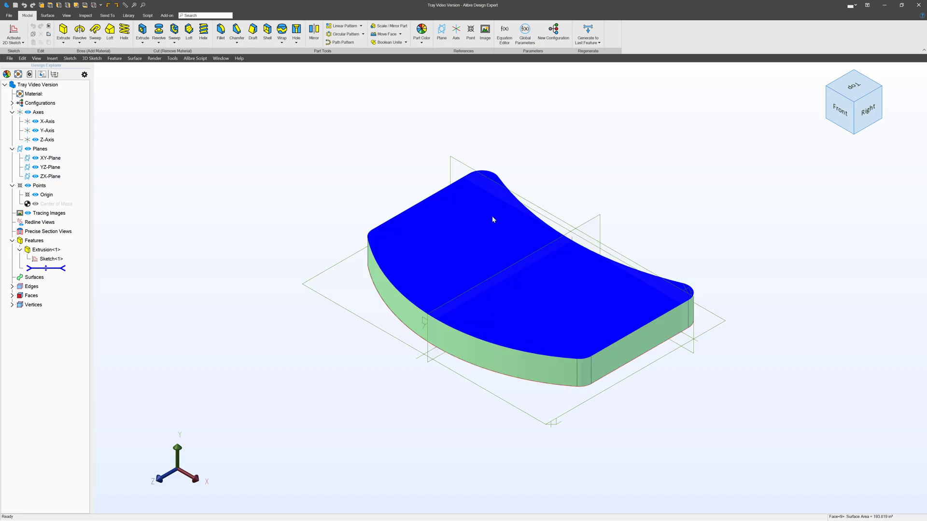
mouse_move(498, 269)
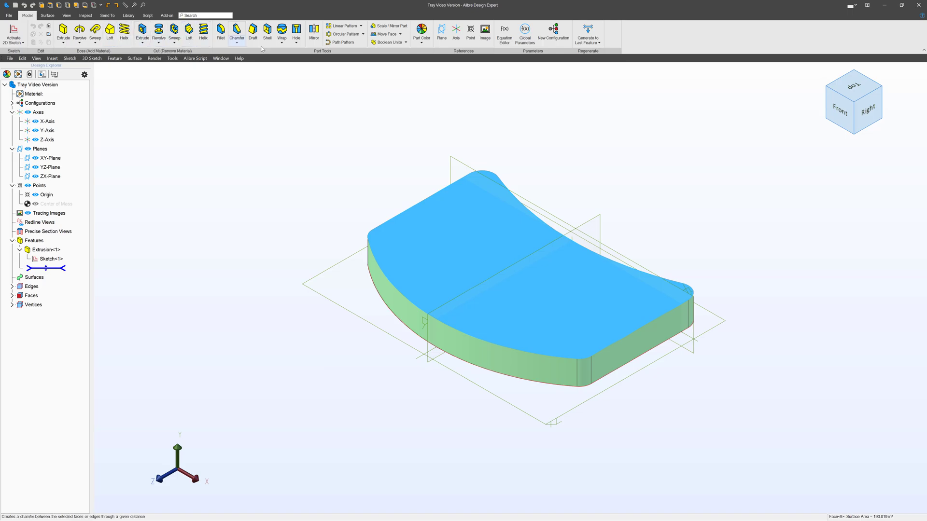
- Shell the block into an open-topped tray, removing the top face, with a .063" wall override
left_click(267, 33)
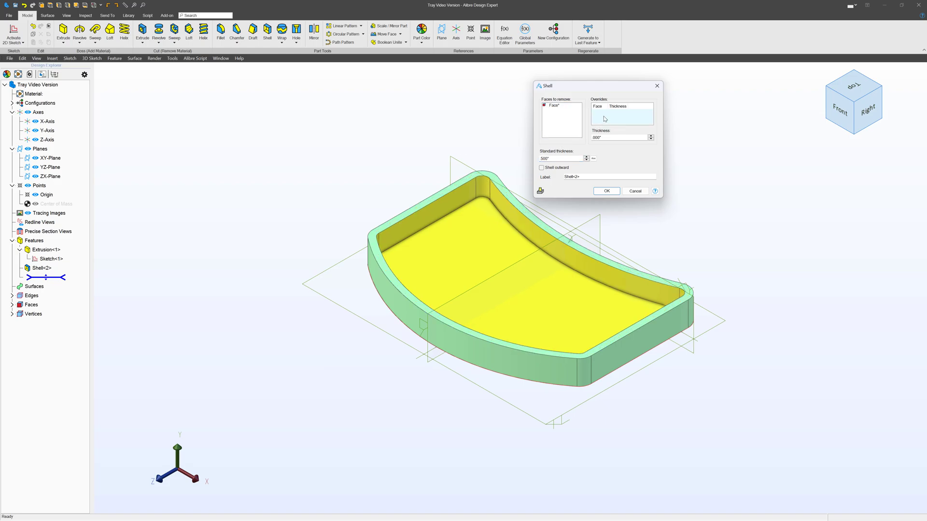
mouse_move(589, 170)
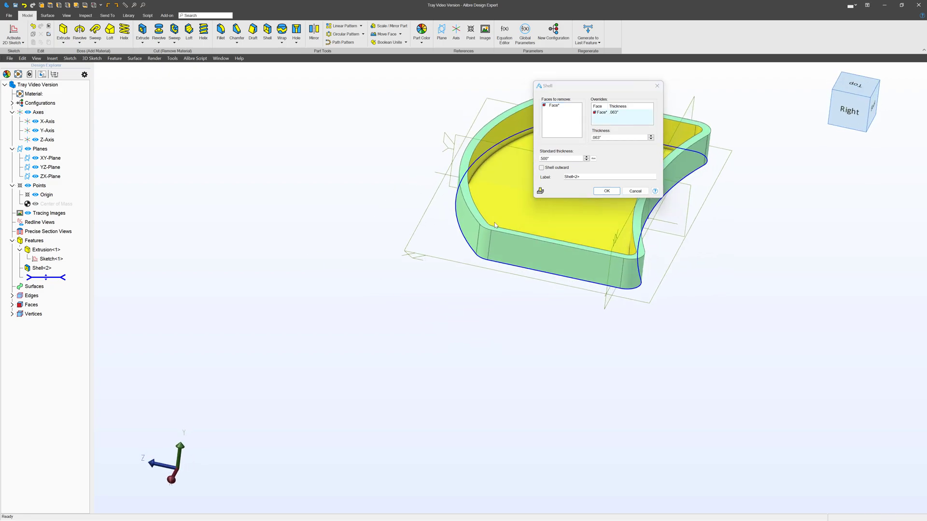
left_click(605, 191)
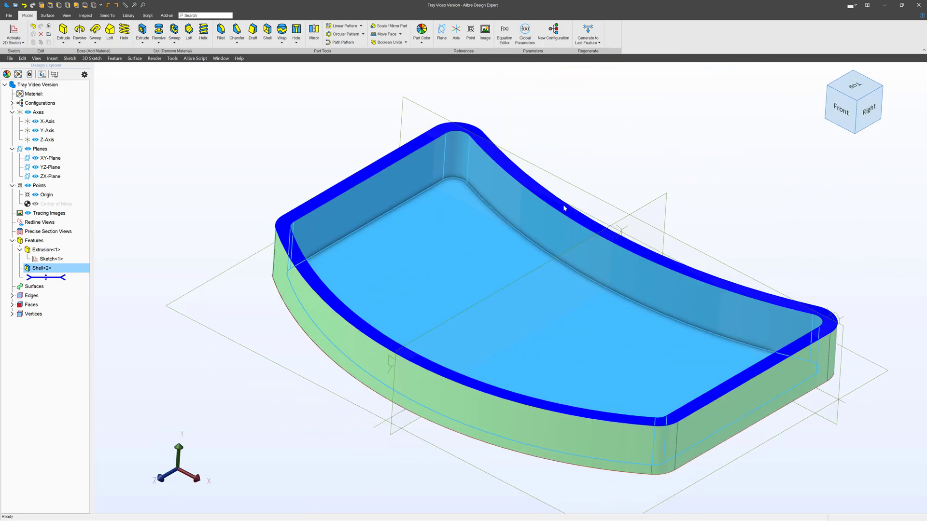
left_click(585, 317)
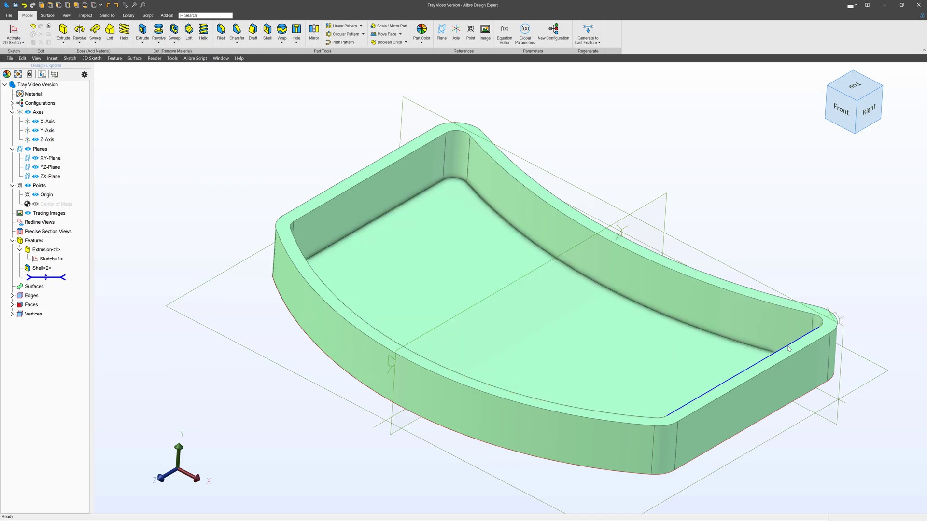
- Start a new sketch on the tray's top rim face
left_click(490, 148)
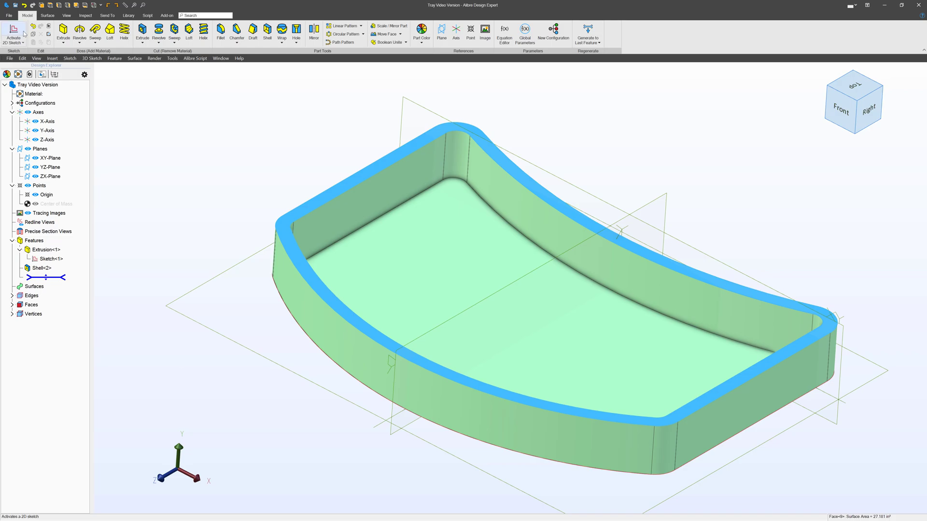
left_click(13, 34)
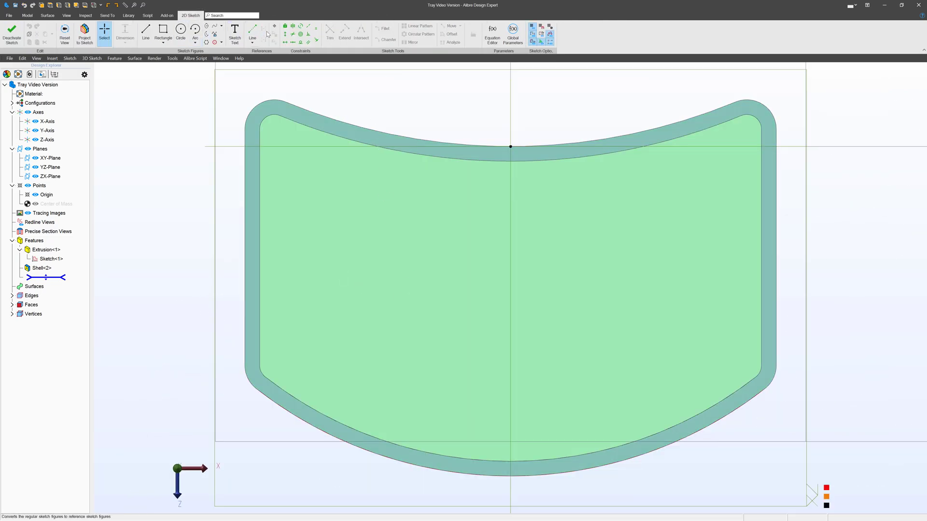
left_click(180, 33)
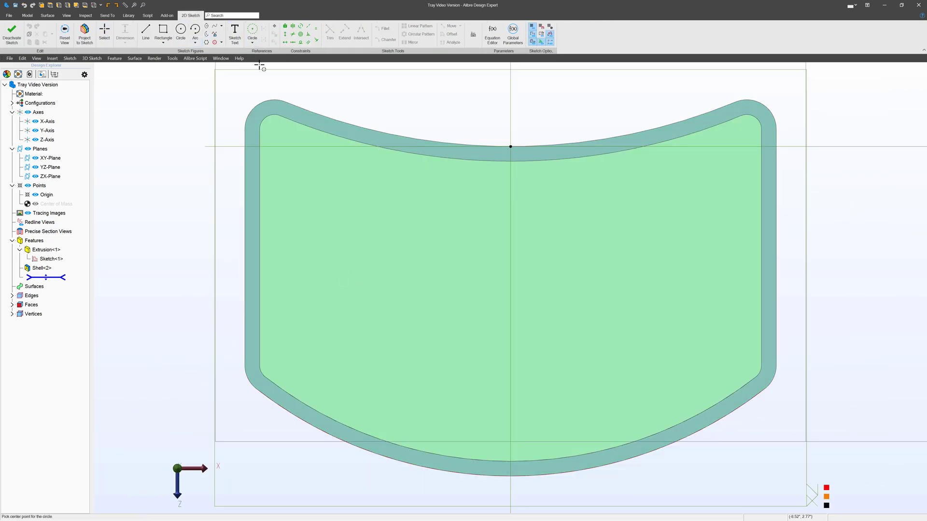
- Place a reference circle near the right side dimensioned 3.000 inch diameter
left_click(685, 275)
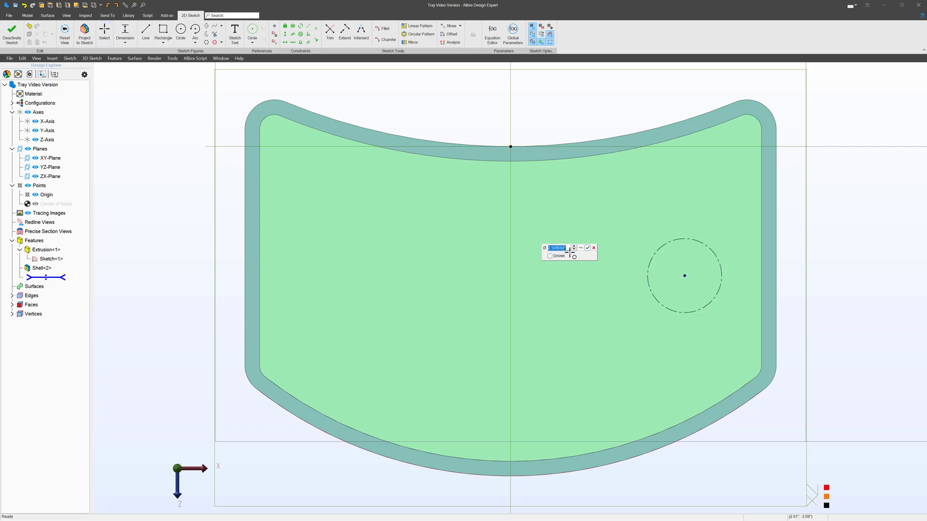
left_click(556, 248)
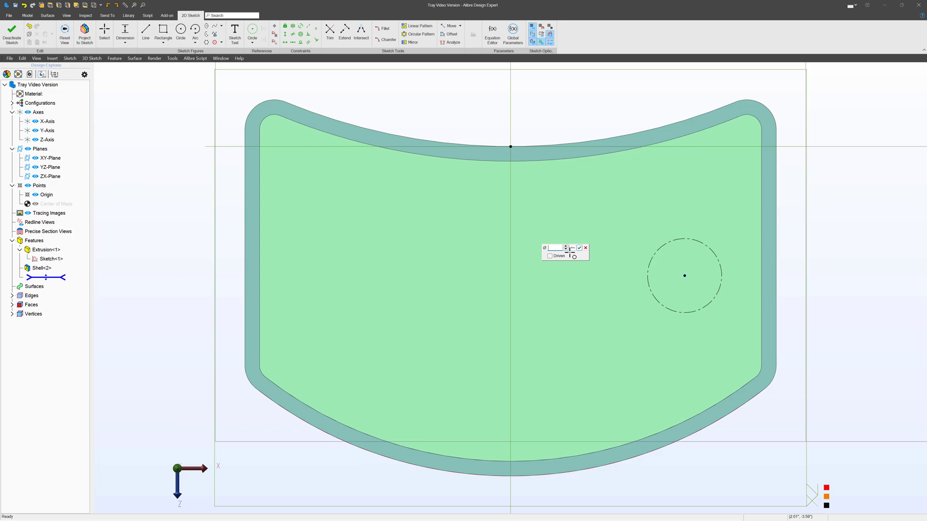
left_click(579, 248)
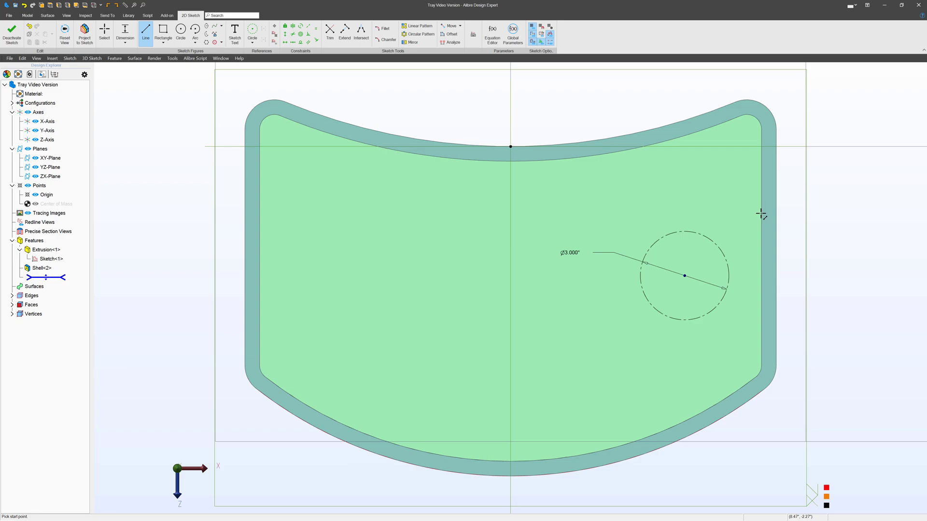
left_click(104, 32)
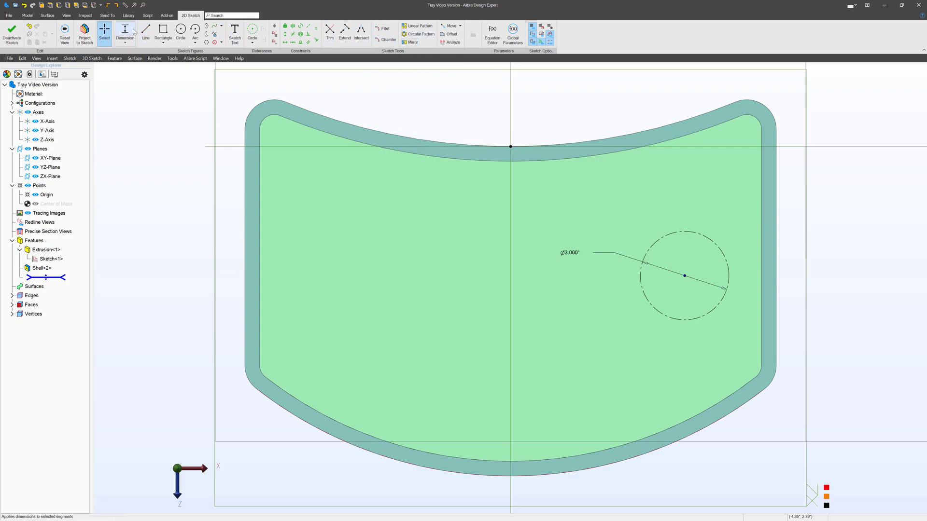
mouse_move(85, 34)
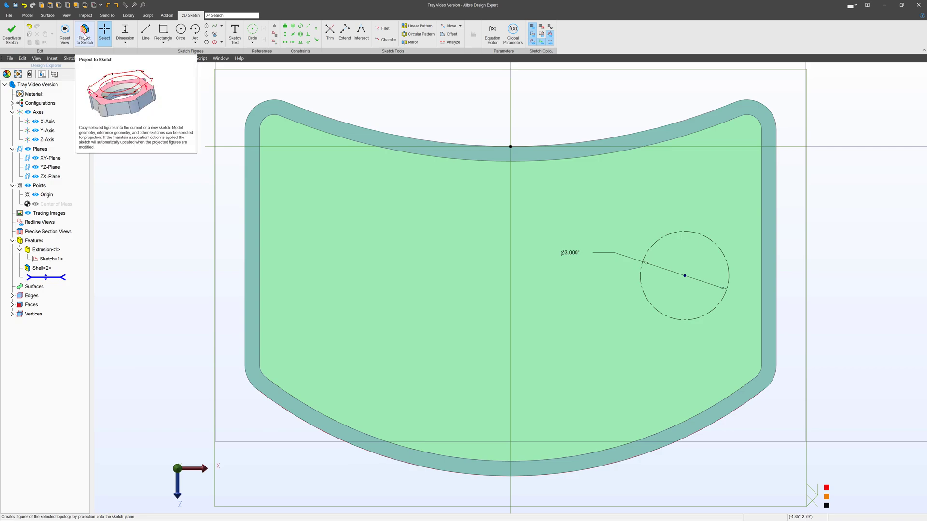
- Project the right inner tray edge into the sketch as reference geometry
left_click(85, 33)
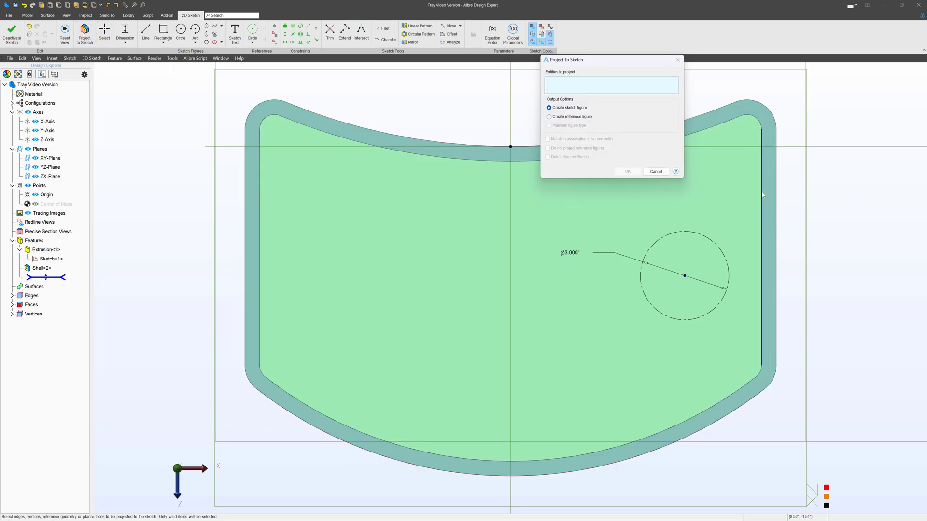
left_click(549, 117)
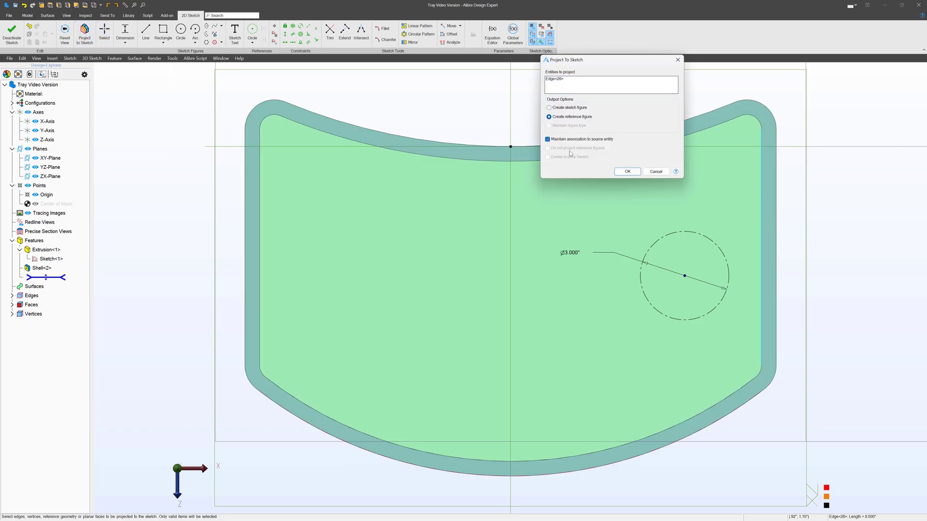
left_click(627, 172)
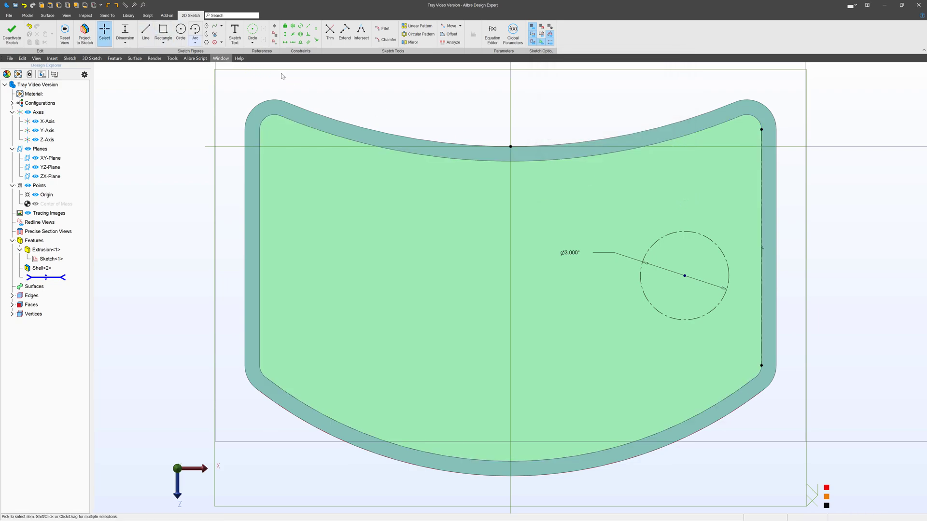
left_click(479, 153)
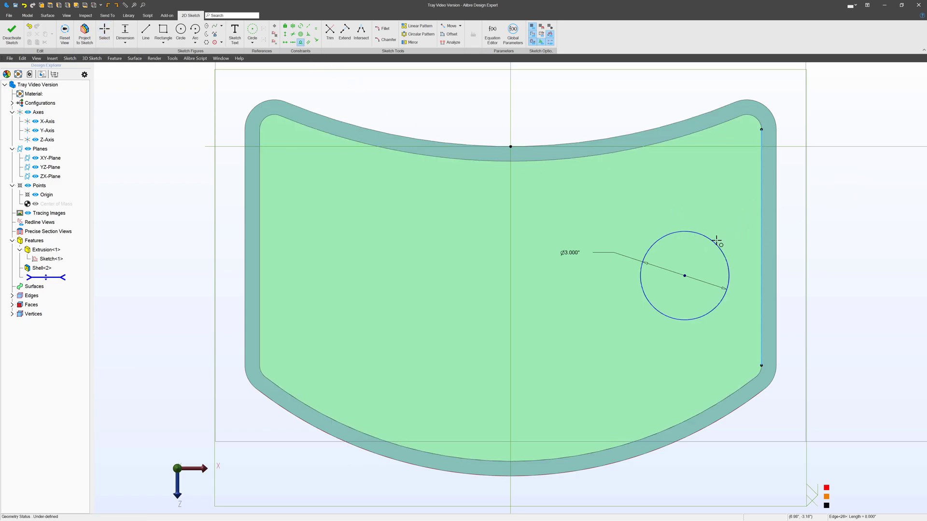
- Draw the notch's two lines from the projected edge to the circle and constrain them horizontal
left_click(145, 29)
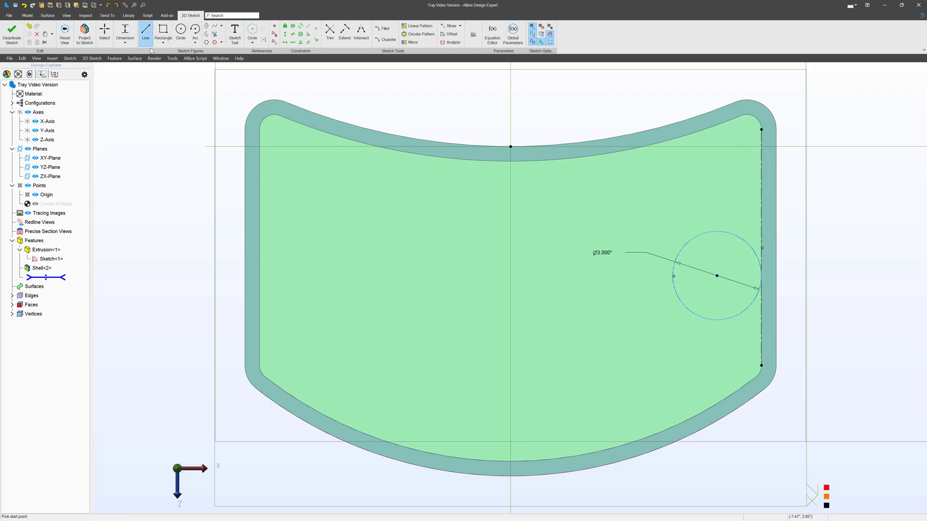
left_click(694, 228)
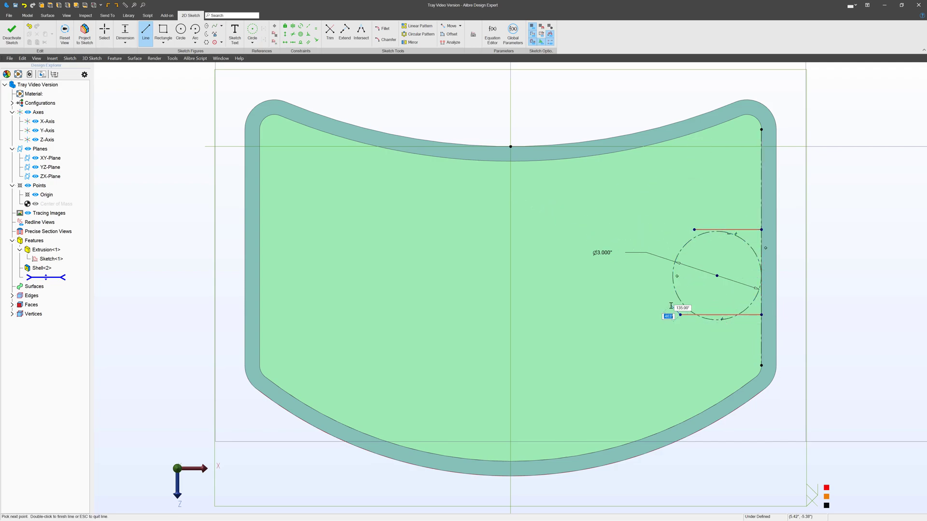
left_click(684, 302)
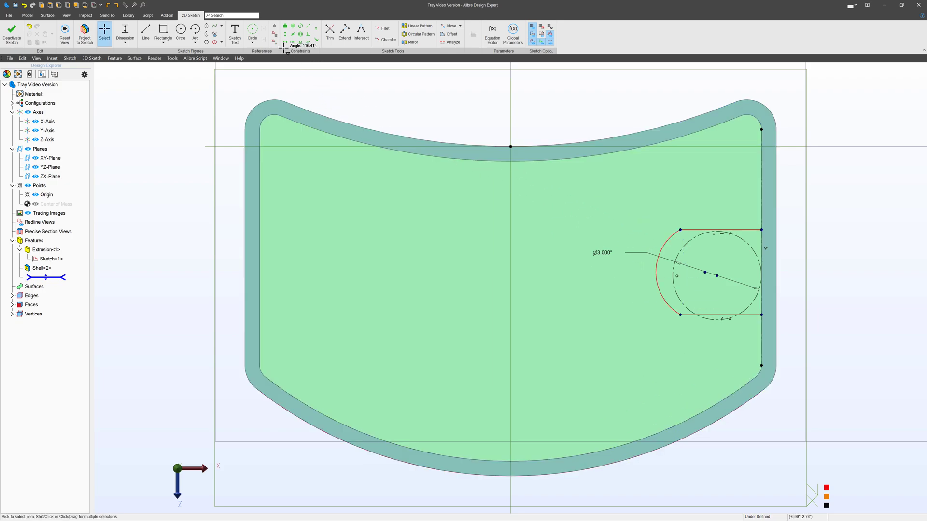
left_click(665, 242)
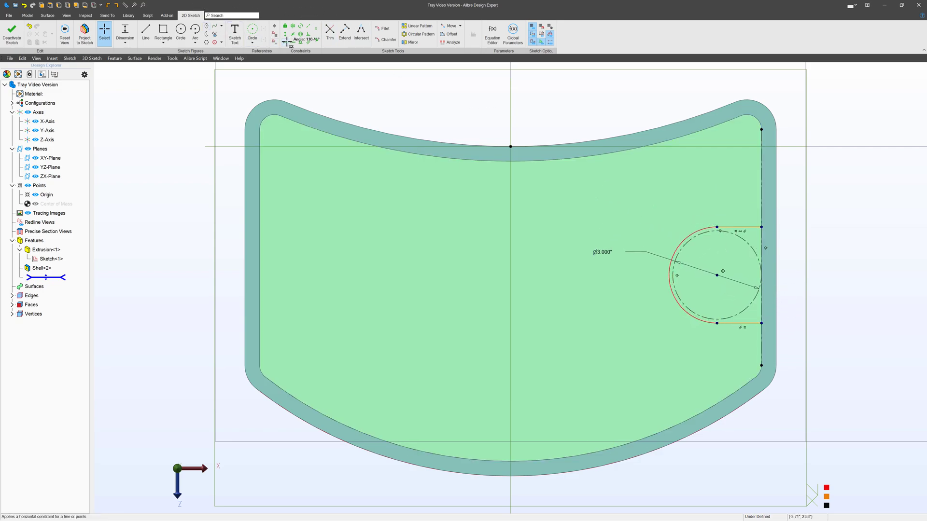
left_click(716, 272)
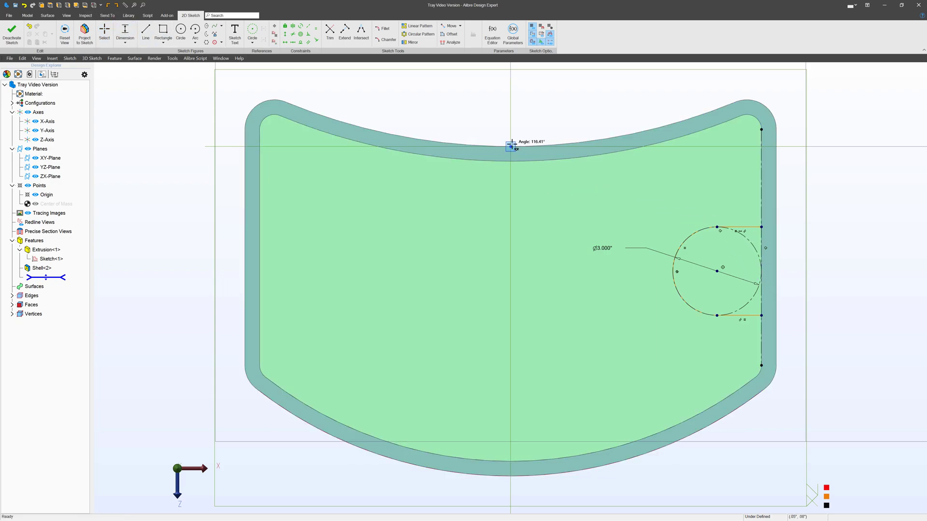
left_click(717, 271)
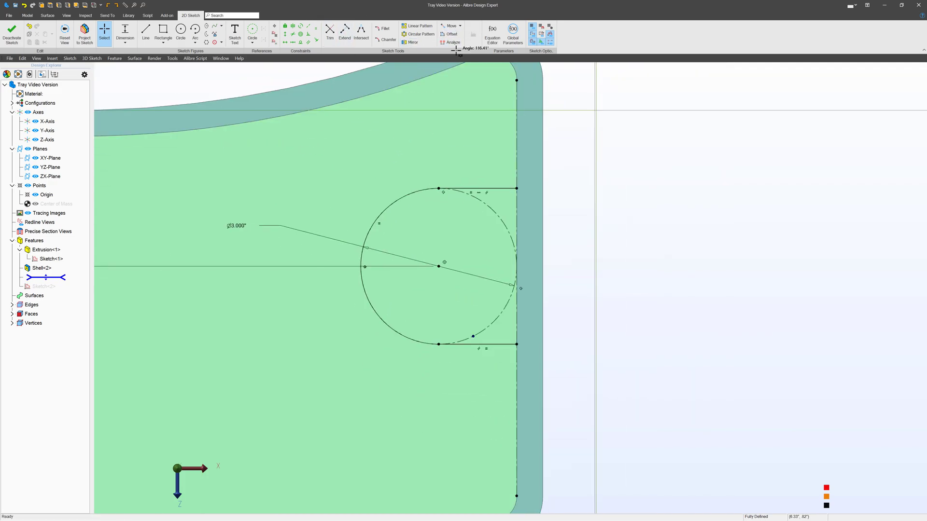
- Offset the notch outline 0.500" into a larger U and constrain it, dismissing the over-constrained warning
left_click(451, 34)
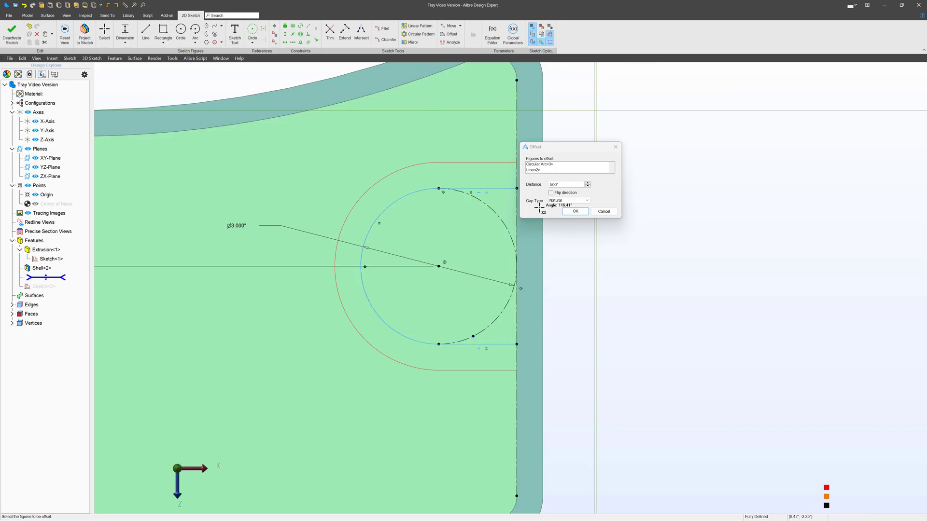
left_click(573, 212)
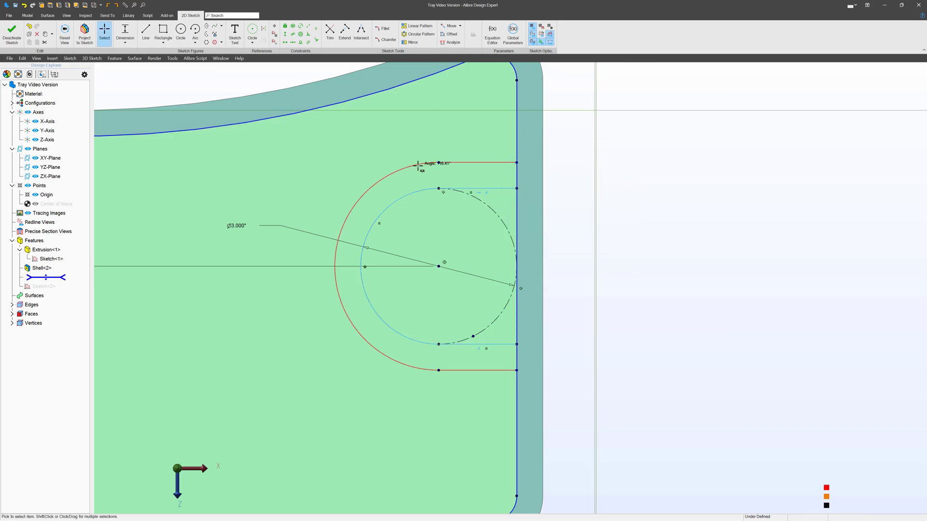
left_click(422, 170)
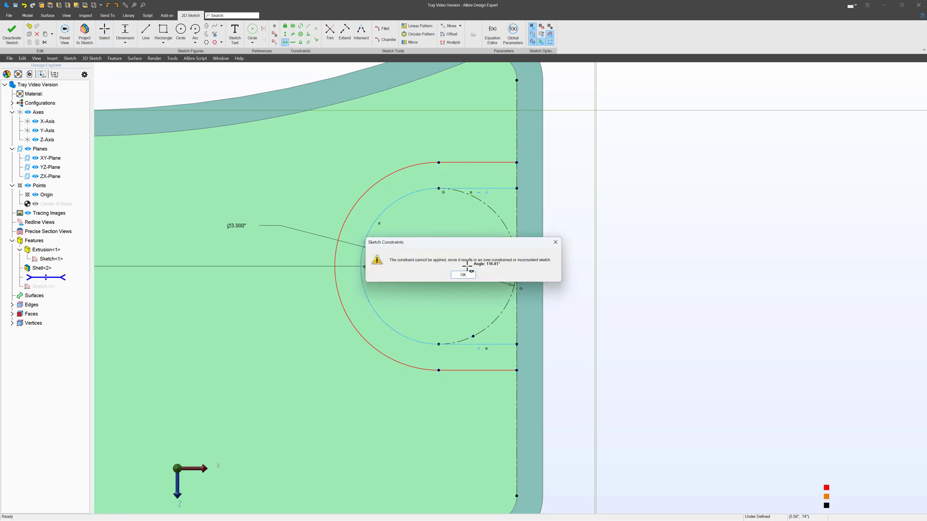
left_click(464, 275)
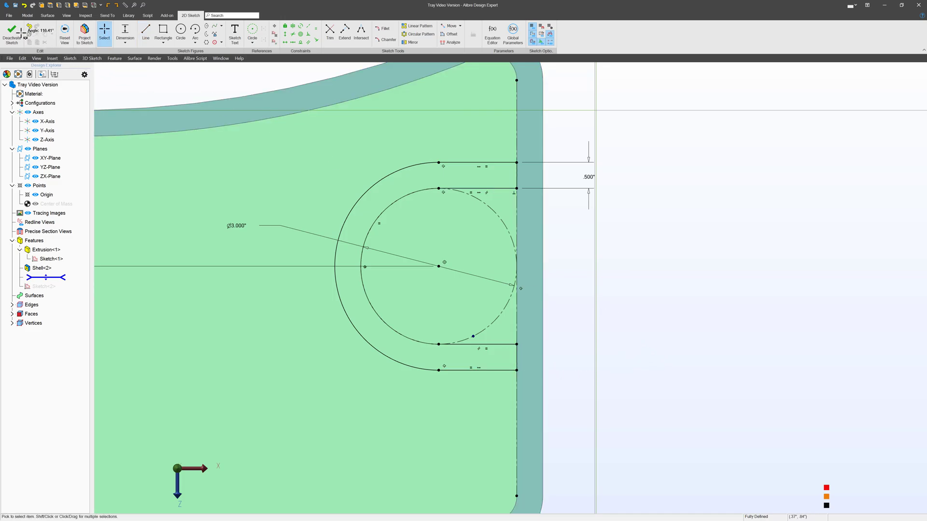
- Finish the slot sketch and extrude the U-shaped band as a raised boss inside the tray
left_click(27, 15)
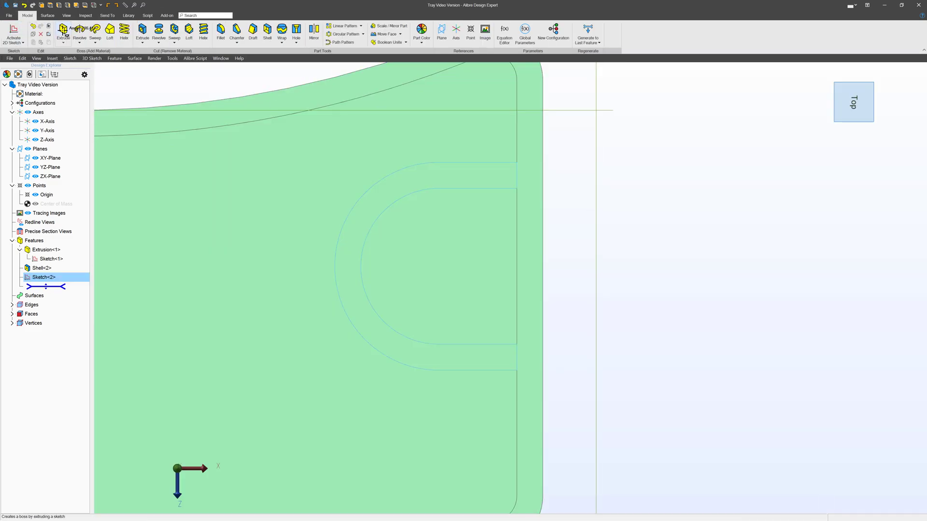
left_click(63, 32)
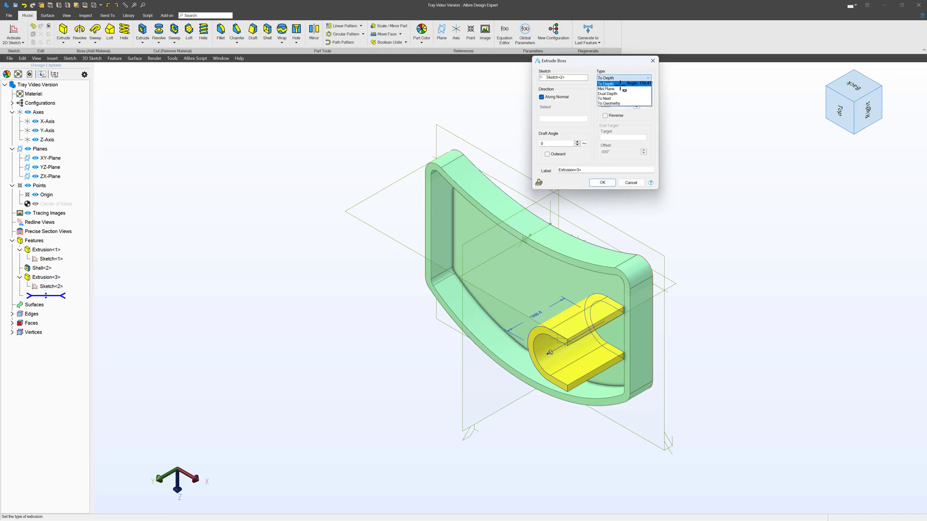
left_click(606, 103)
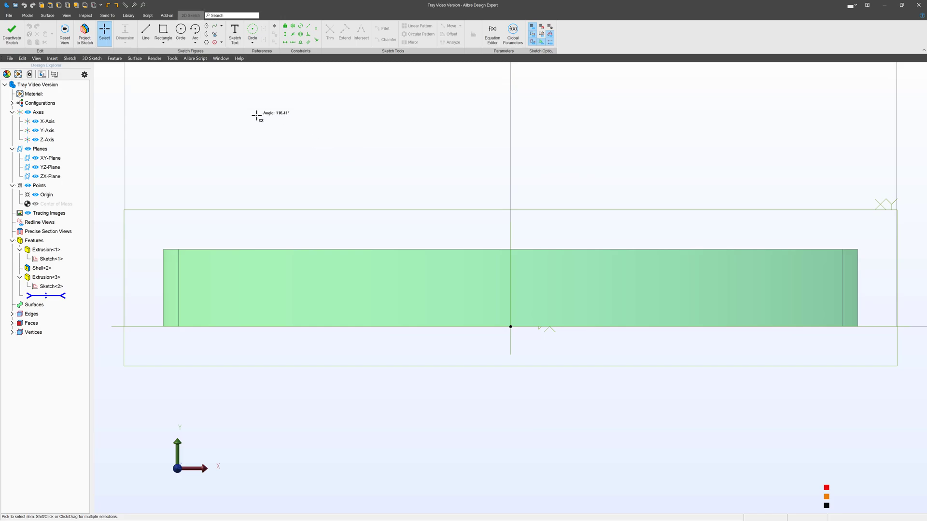
- Orient the view to look straight at the side sketch plane
left_click(65, 33)
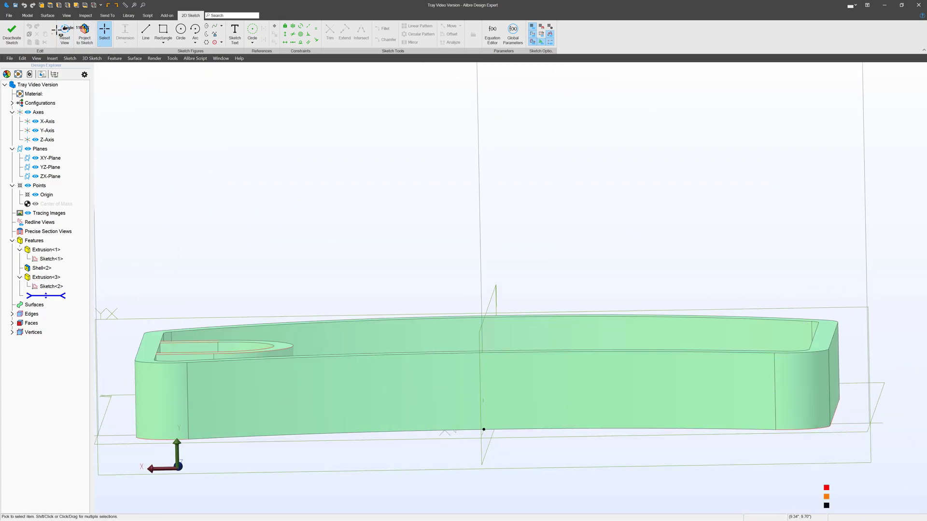
left_click(64, 34)
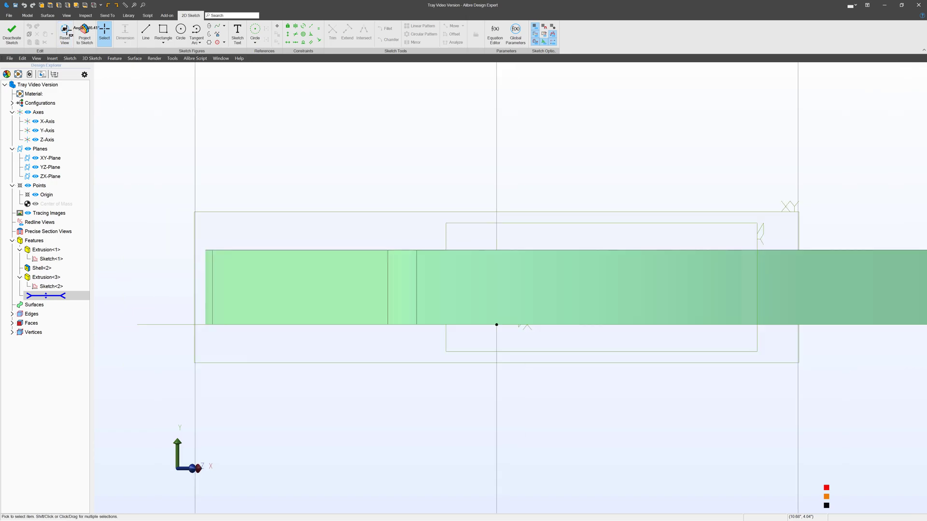
left_click(64, 33)
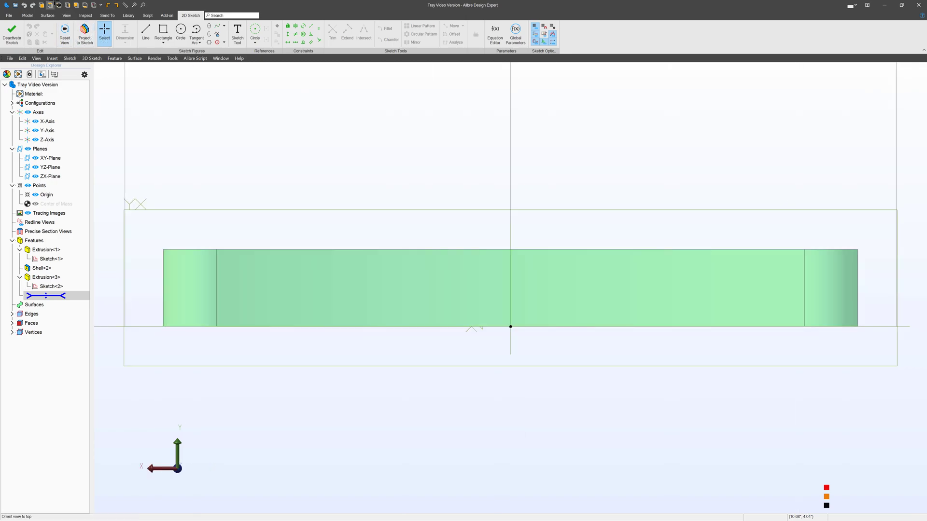
- Draw the side half profile: a horizontal line from the centre line and a curved end closing back to it
left_click(146, 34)
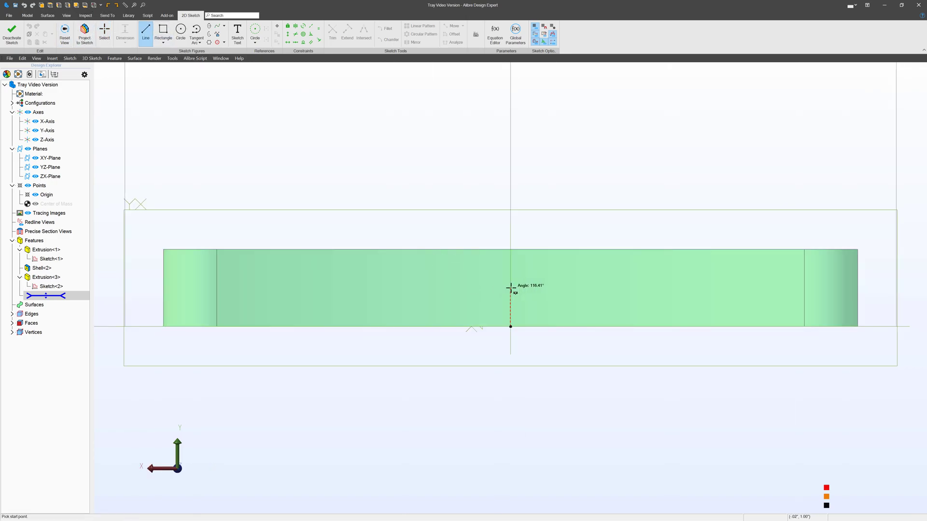
left_click(757, 288)
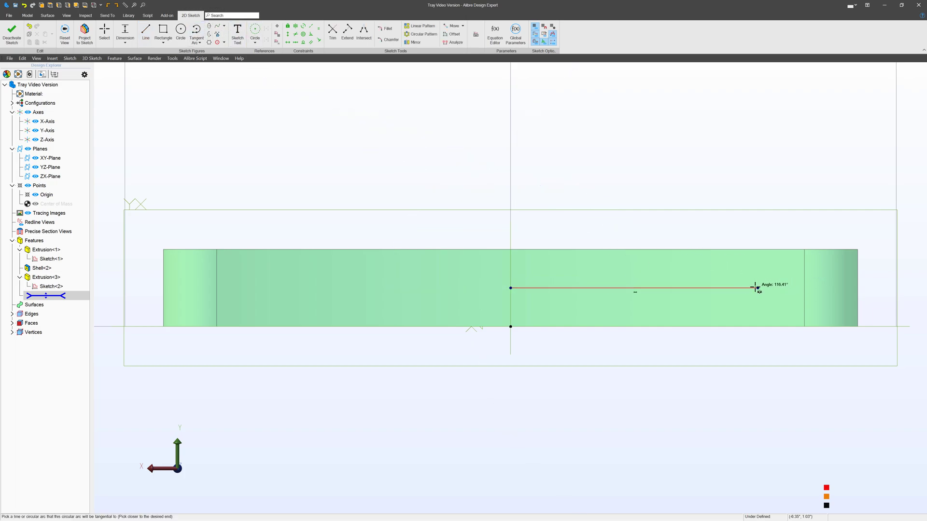
left_click(819, 252)
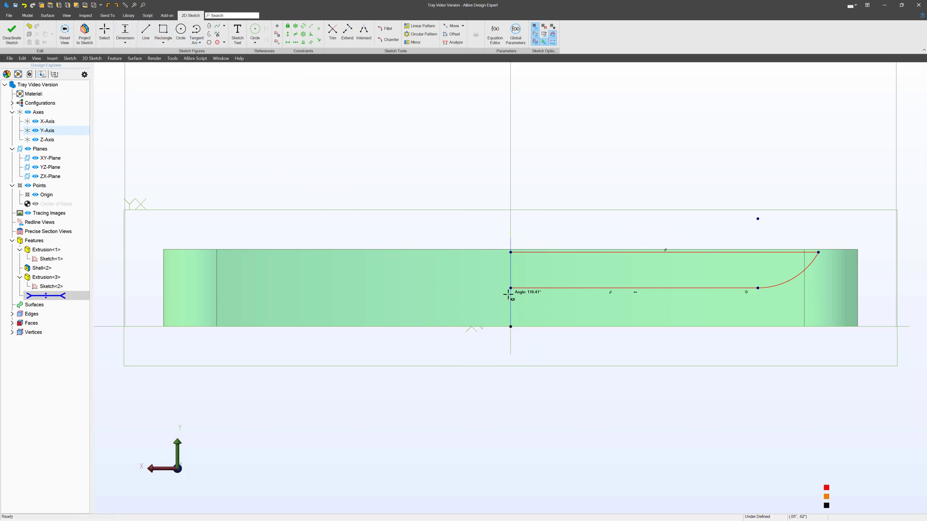
left_click(511, 287)
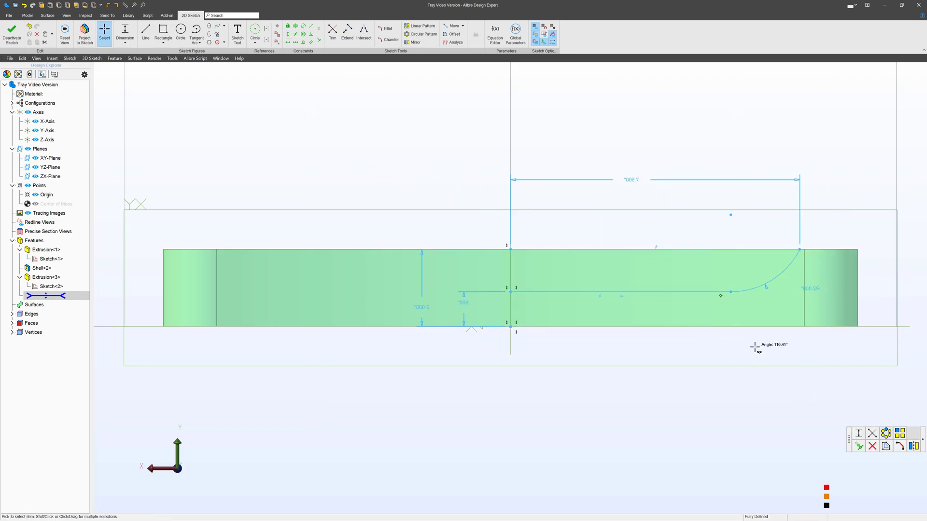
- Mirror the profile lines and arc about the sketch centre line
left_click(415, 41)
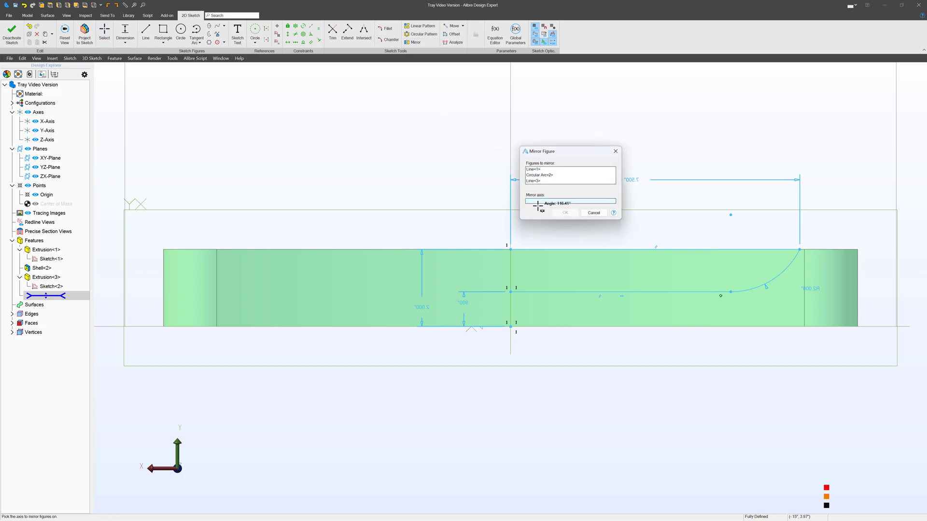
left_click(46, 130)
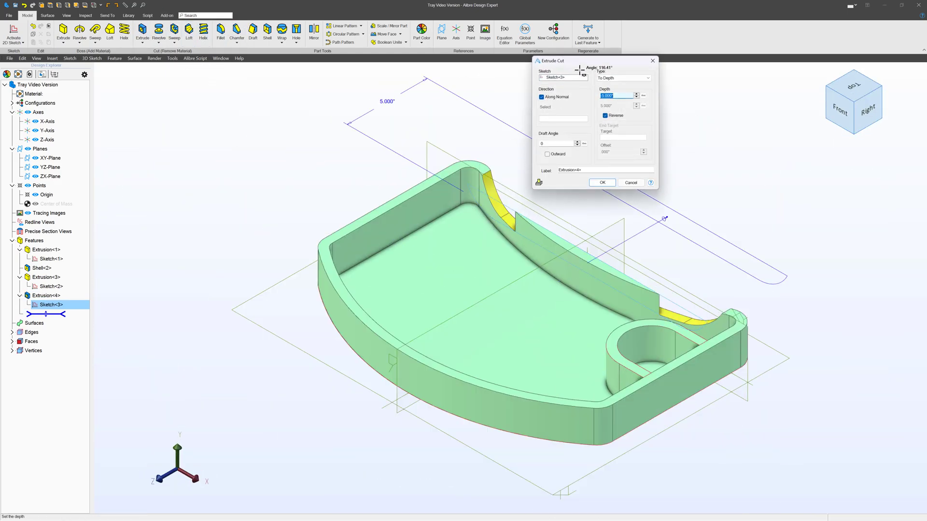
- Extrude-cut the mirrored profile Mid Plane at -12.500" so the channel runs symmetrically through the boss
left_click(649, 78)
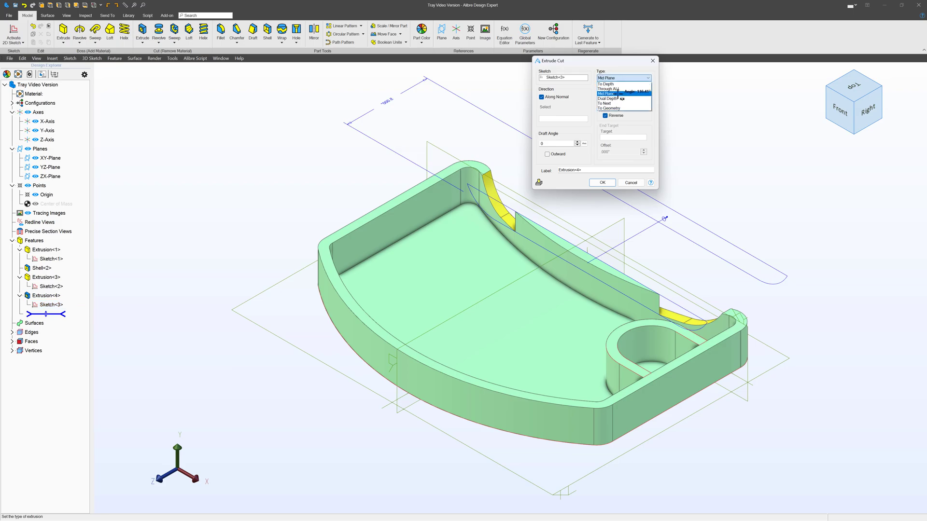
left_click(607, 94)
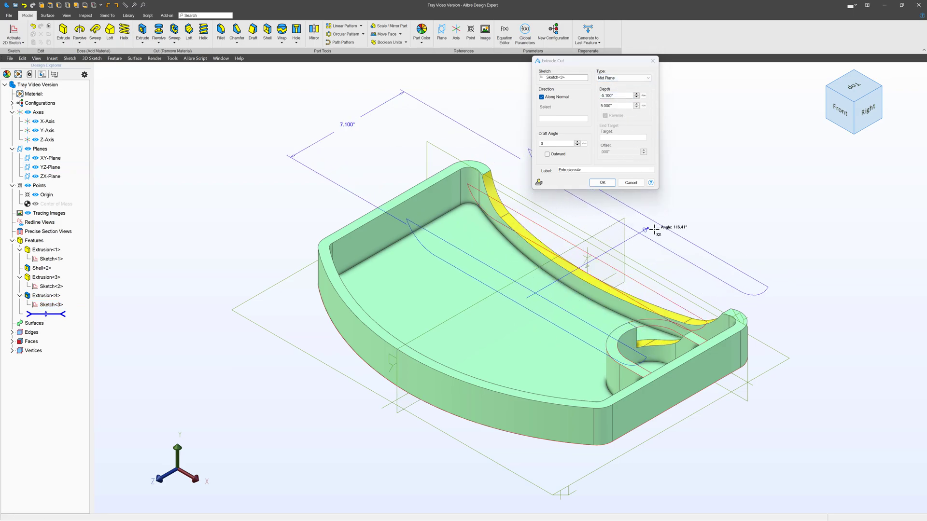
type("-12.500")
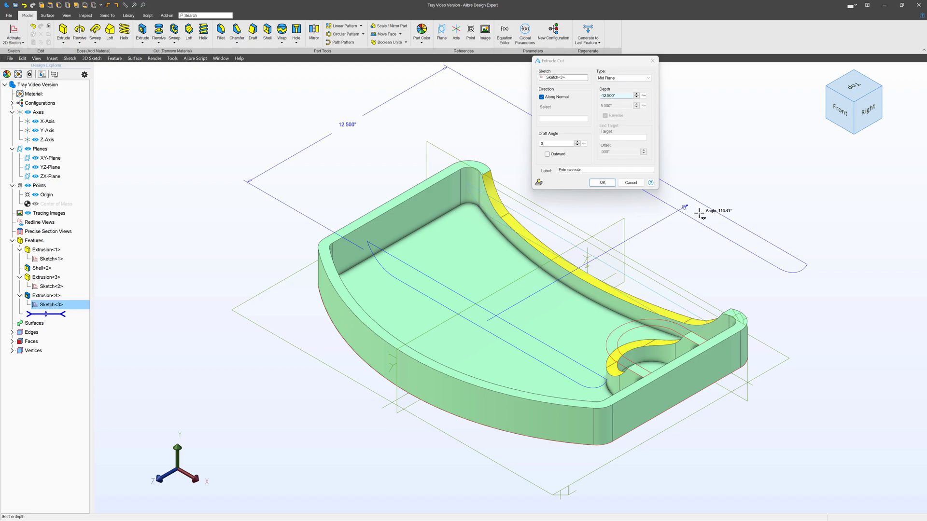
left_click(601, 182)
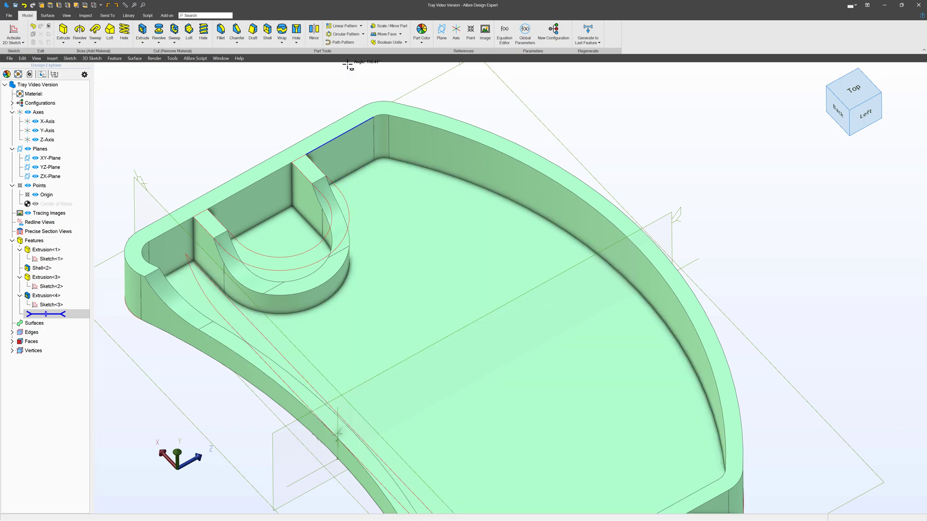
- Draft the selected wall faces of the U-shaped boss
left_click(284, 249)
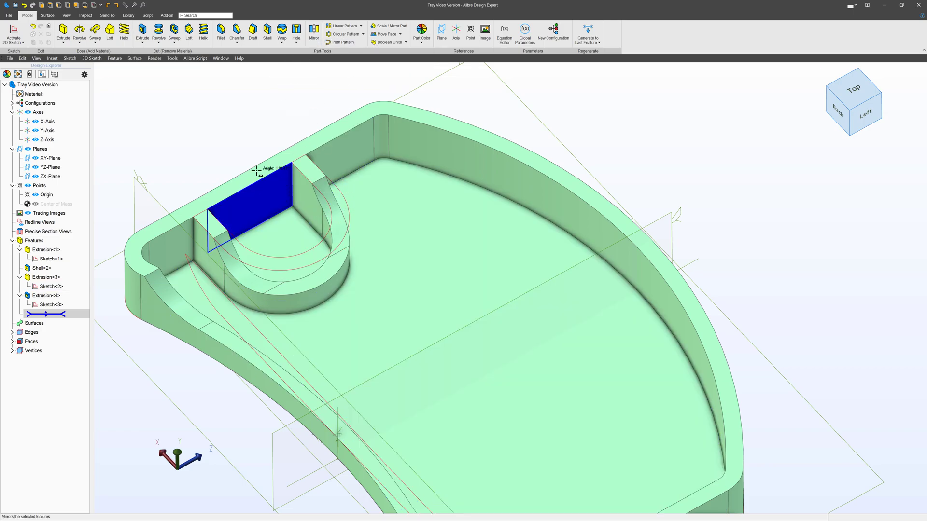
left_click(252, 34)
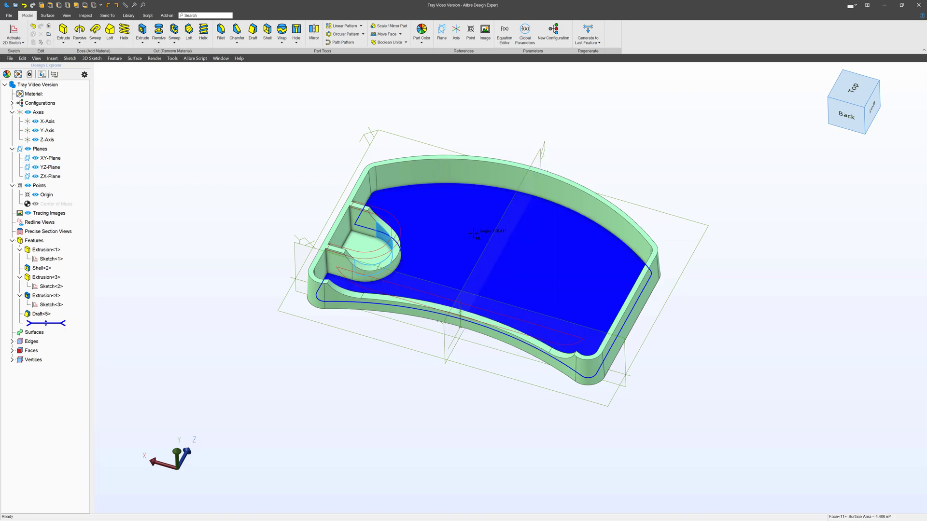
- Fillet the curved boss edges with a 2.000" radius
scroll("up", 3)
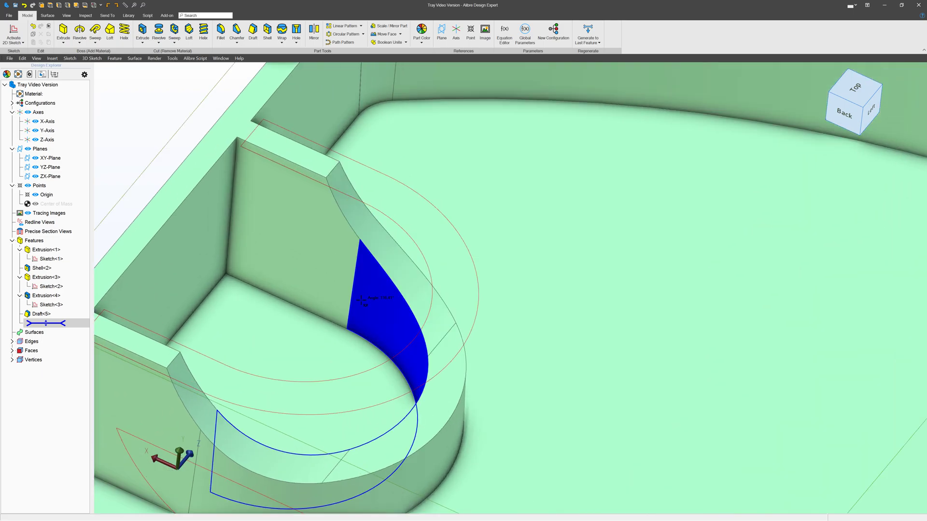
left_click(220, 33)
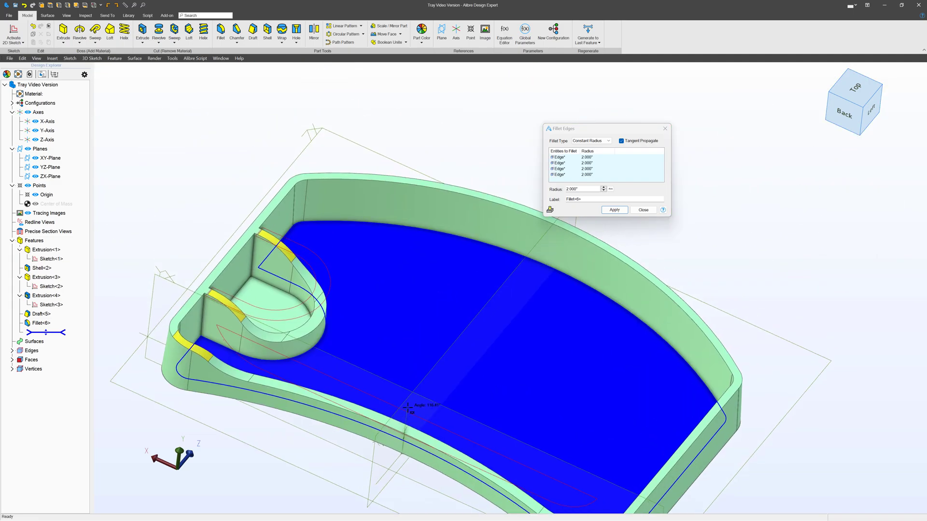
left_click(614, 210)
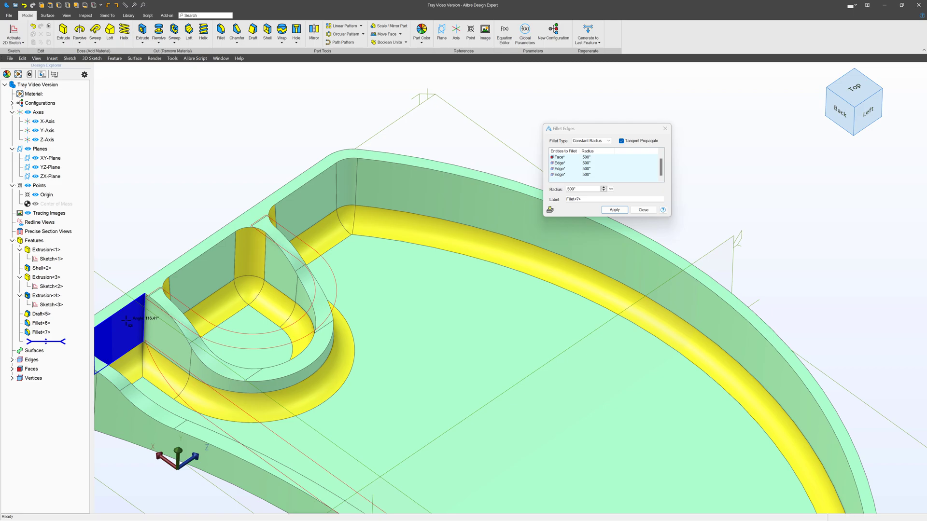
- Round the inner floor at .500" and add boss and rim edges to the small .150" fillet
left_click(614, 209)
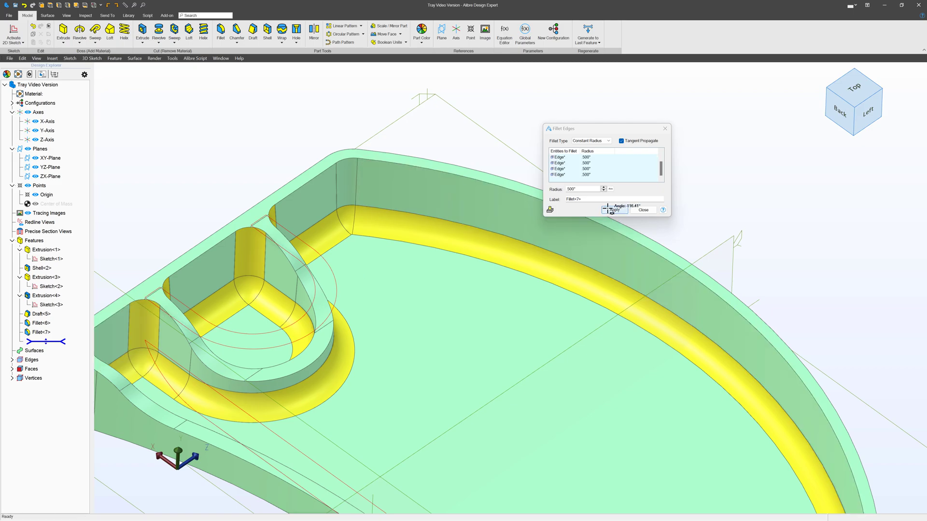
left_click(613, 209)
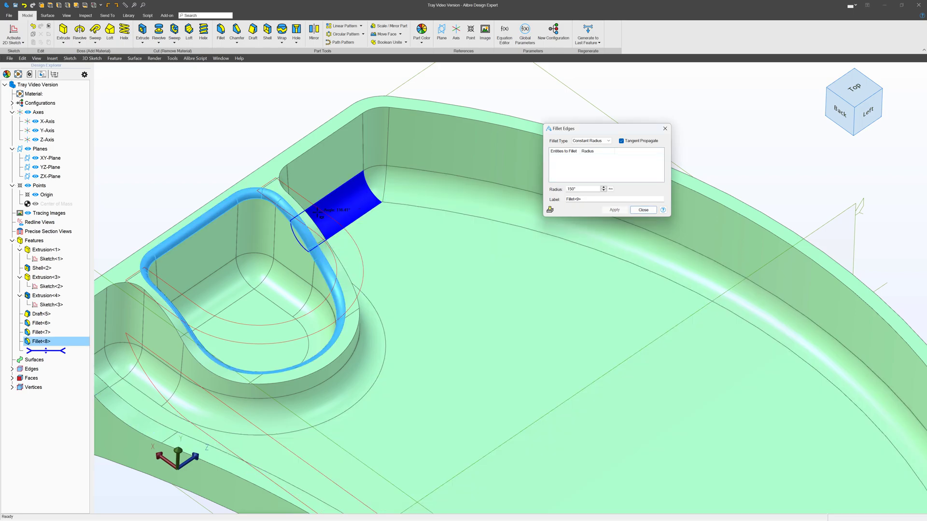
left_click(614, 210)
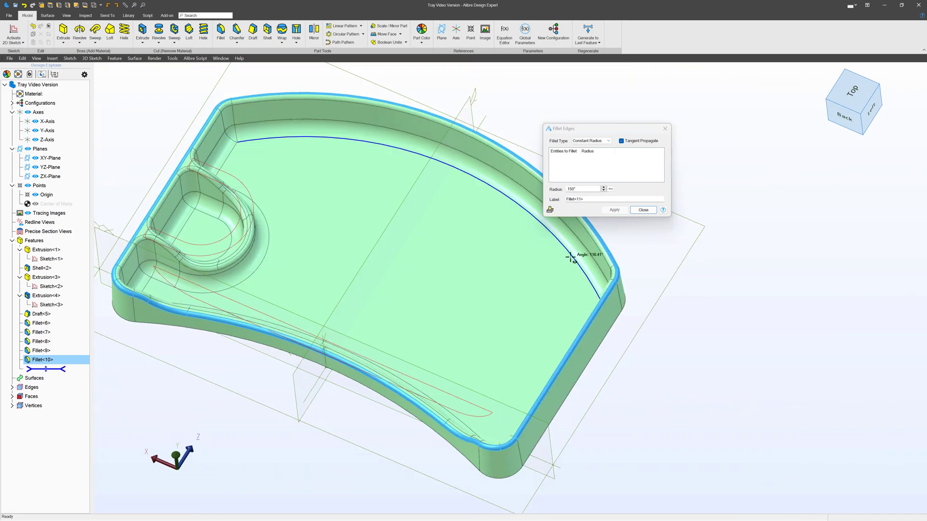
left_click(643, 209)
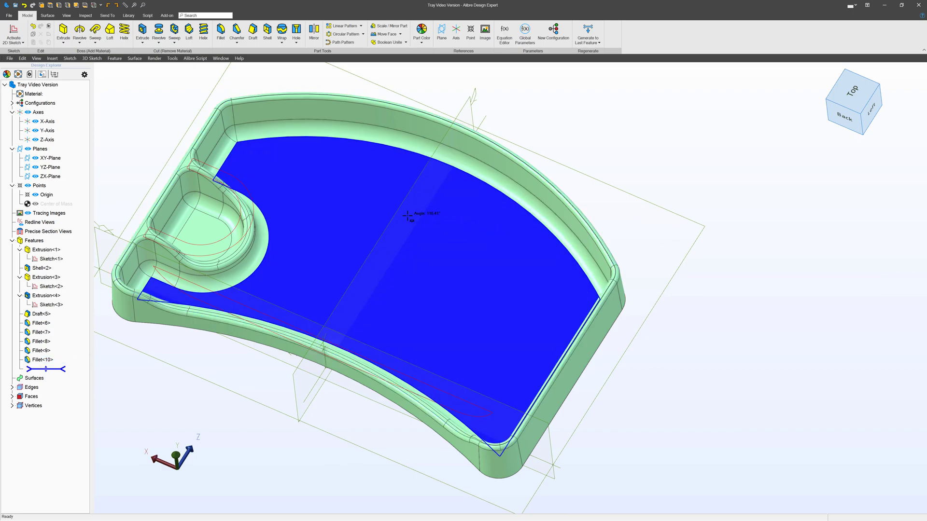
mouse_move(440, 225)
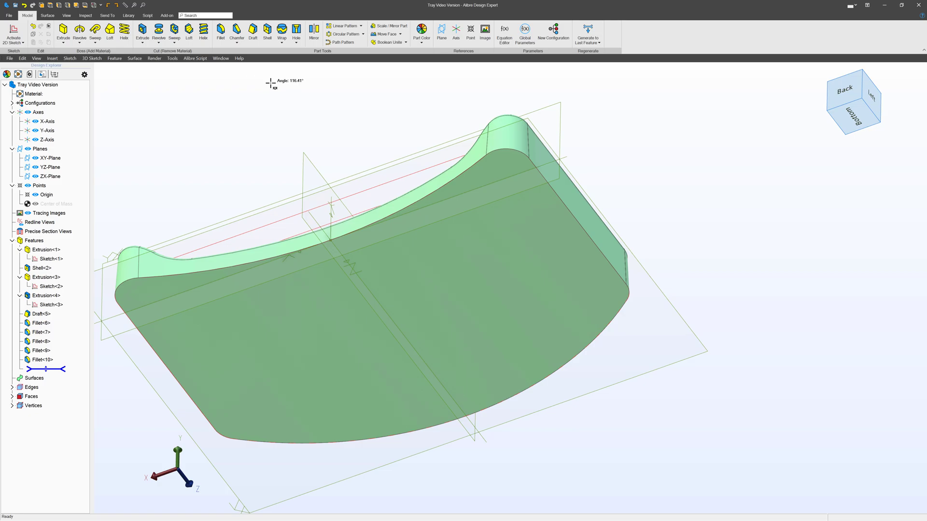
- Shell the tray by removing its underside faces at the standard wall thickness
left_click(267, 29)
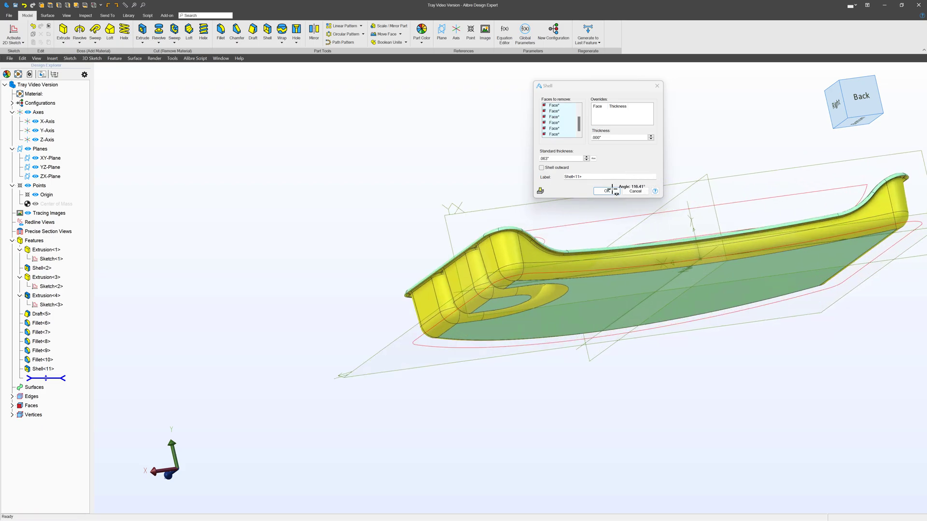
left_click(606, 190)
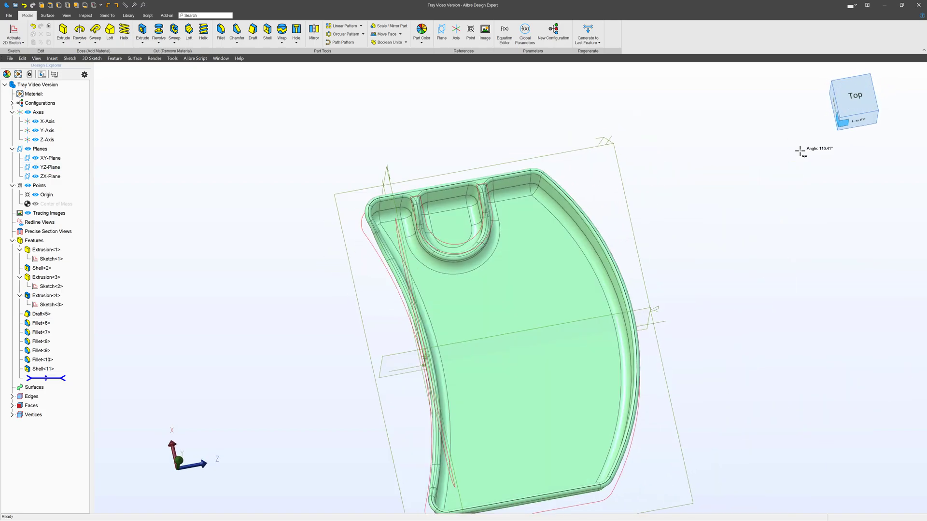
- Copy the tray's inner top faces into a separate Surface from Face feature
scroll("up", 3)
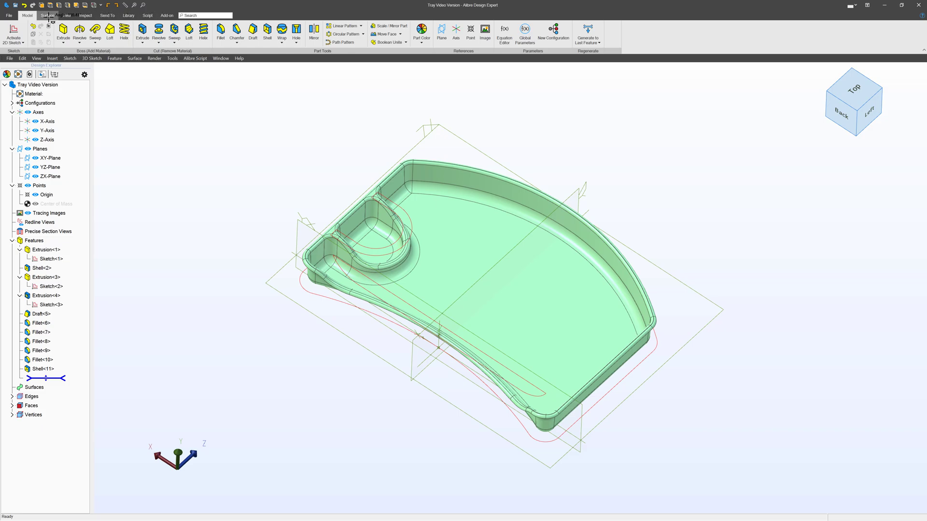
left_click(47, 14)
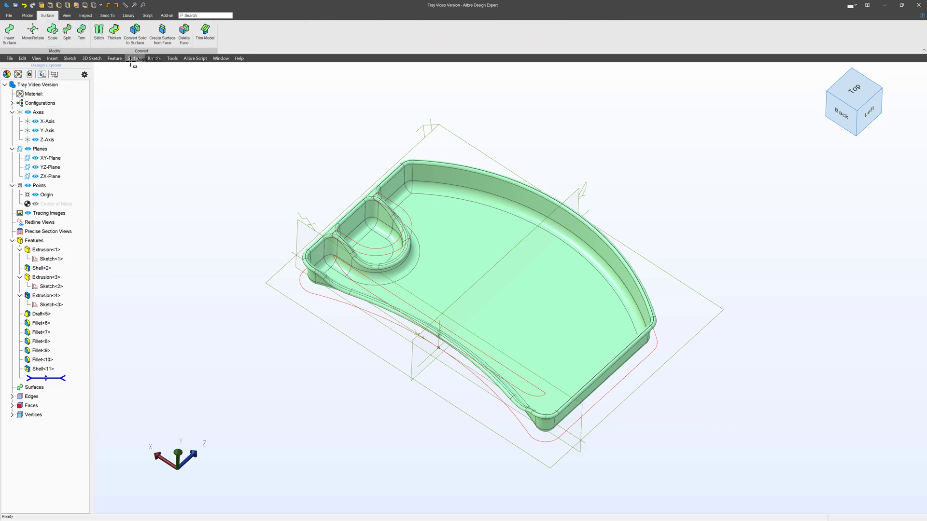
left_click(162, 34)
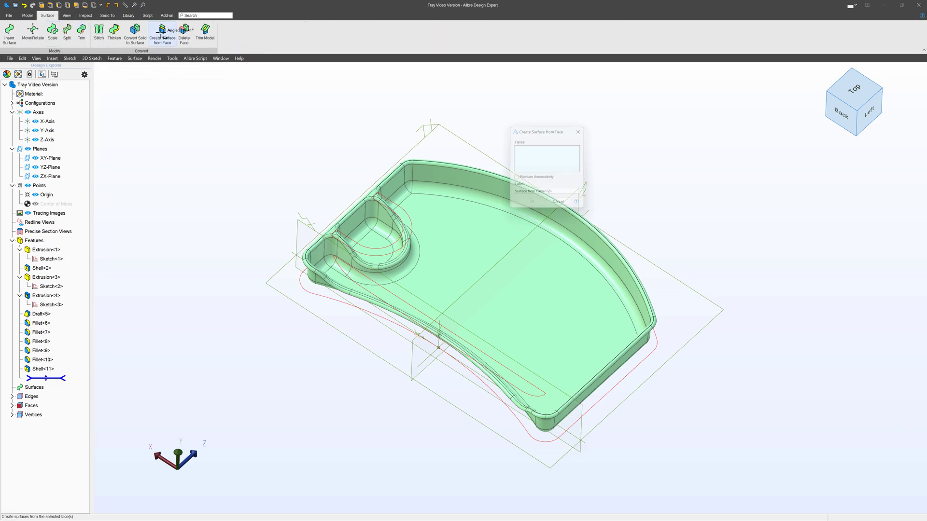
left_click(405, 180)
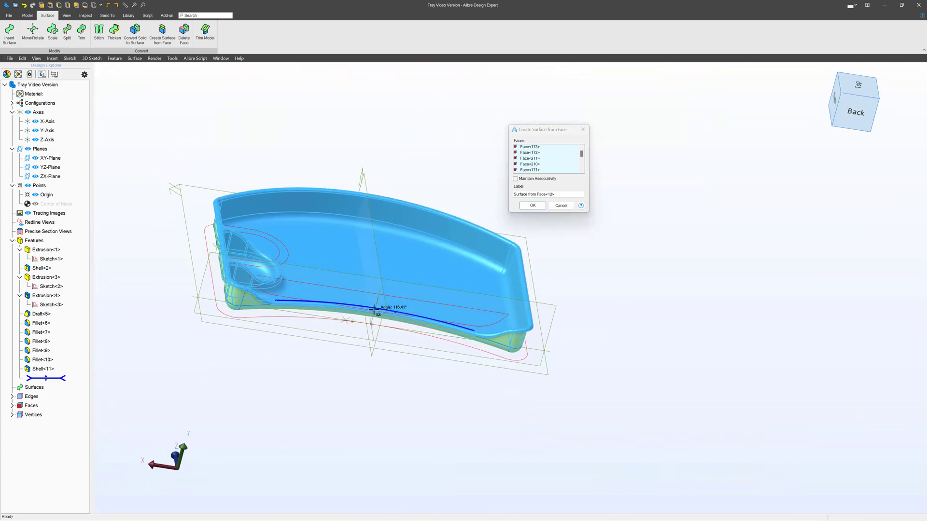
scroll("up", 3)
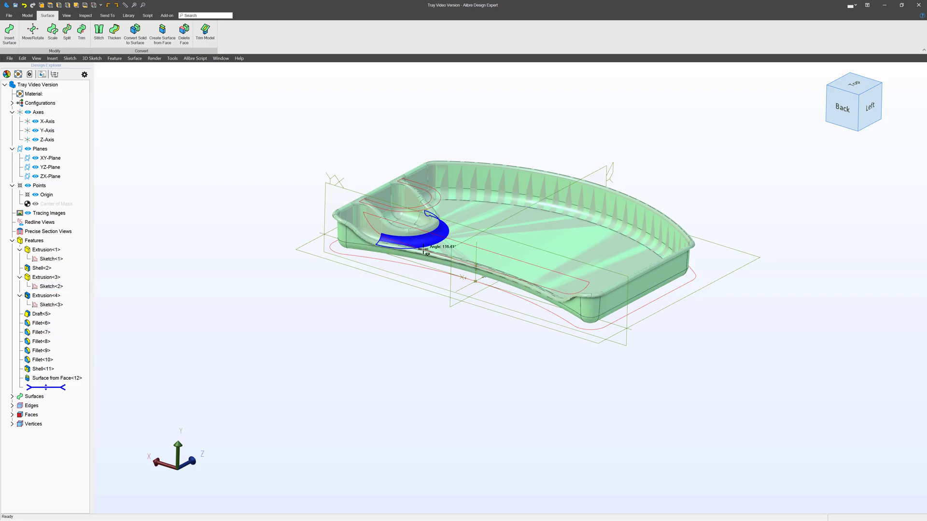
- Precise-move Surface from Face<12> 2 inches upward along the Y axis
left_click_drag(423, 236, 189, 295)
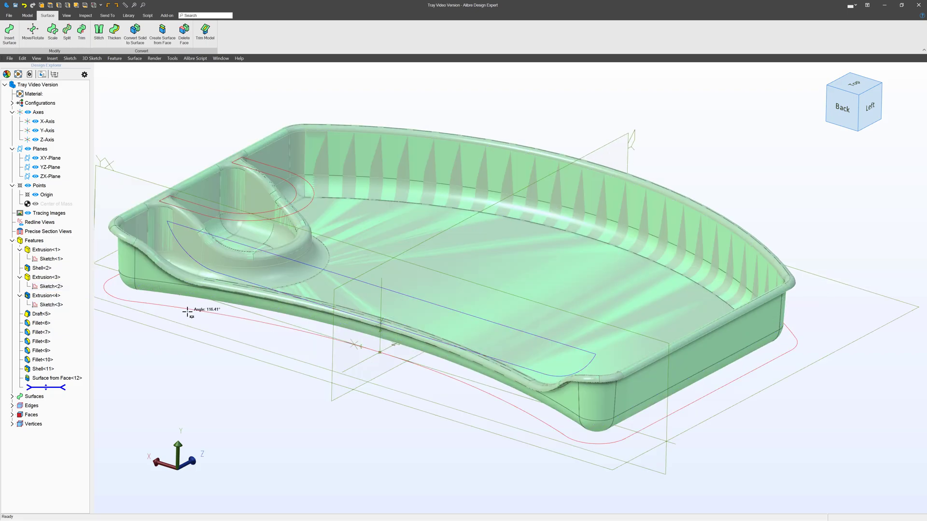
left_click(57, 377)
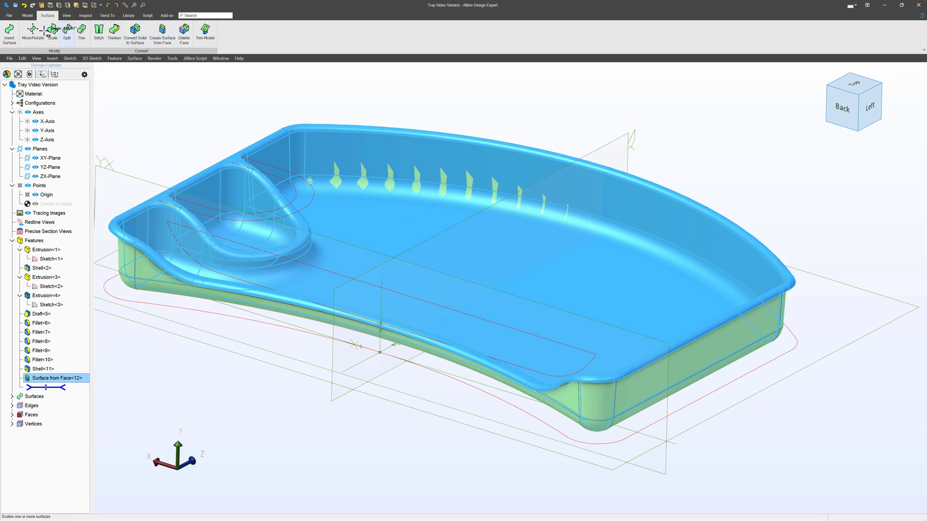
left_click(32, 34)
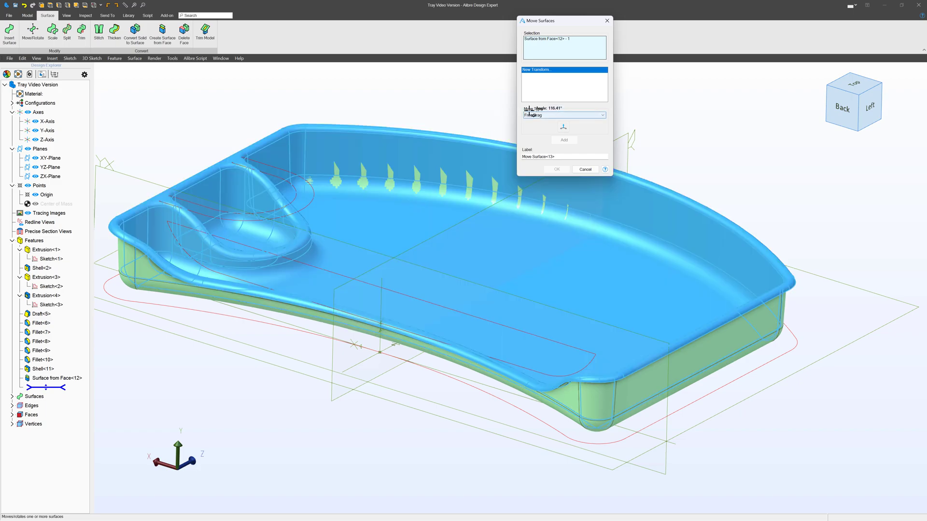
left_click(600, 115)
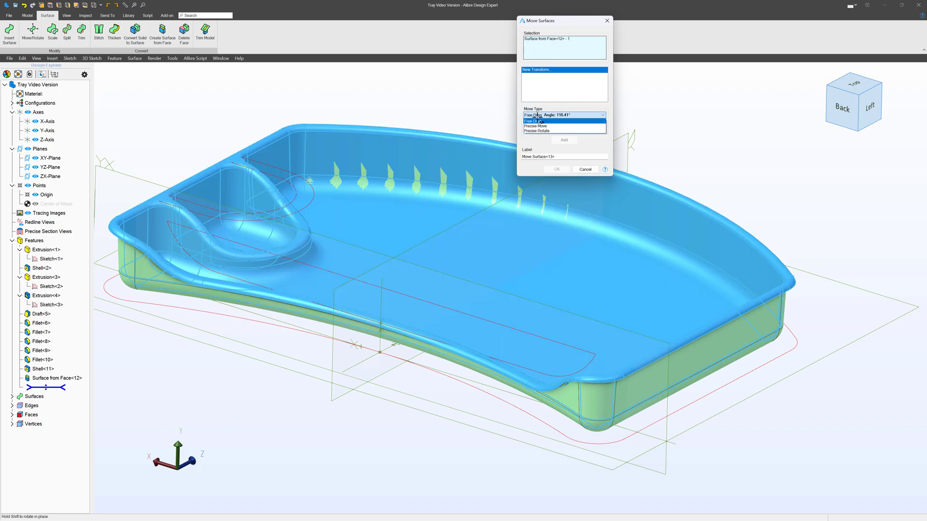
left_click(534, 126)
type("3")
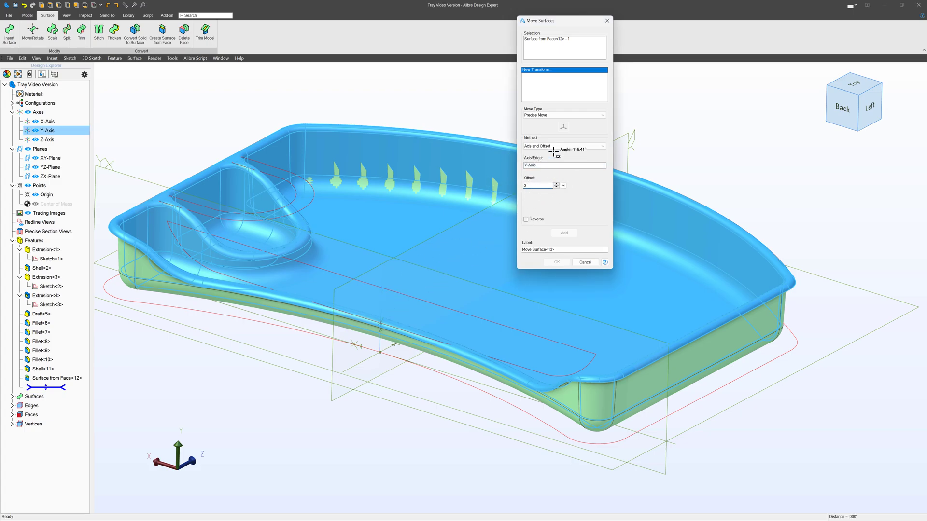
left_click(563, 233)
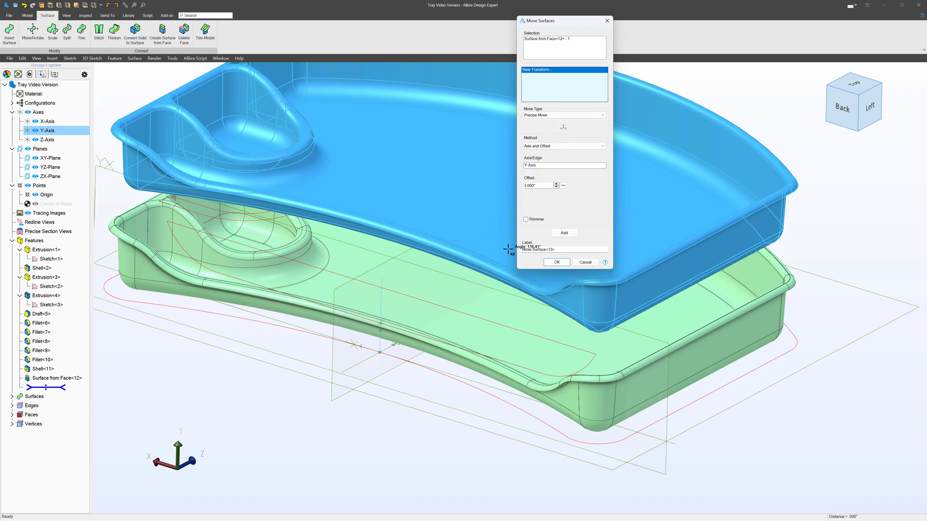
left_click(555, 262)
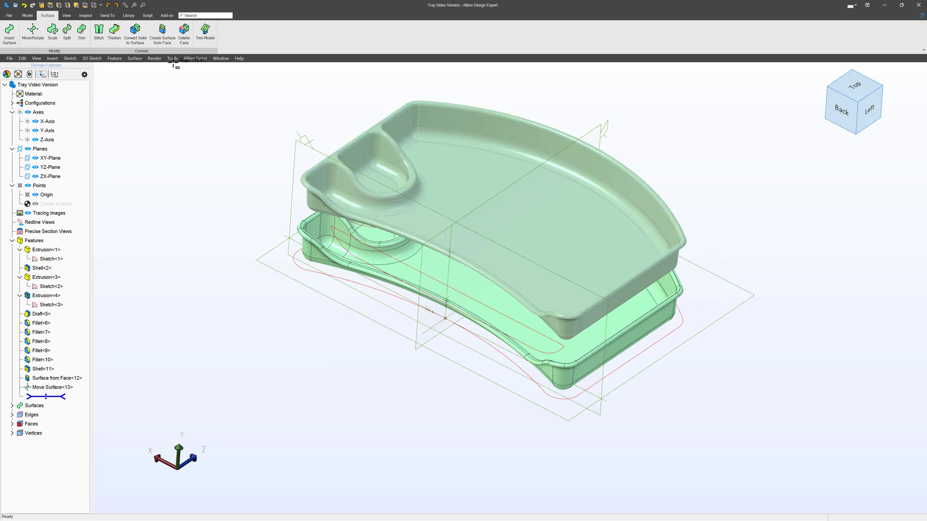
- Thicken the raised surface into a solid second tray and view both trays together
left_click(114, 34)
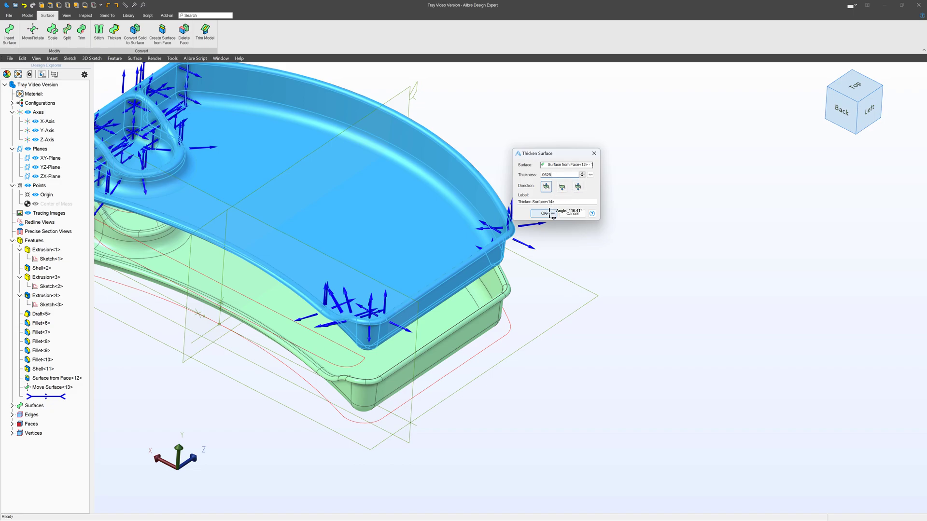
left_click(542, 213)
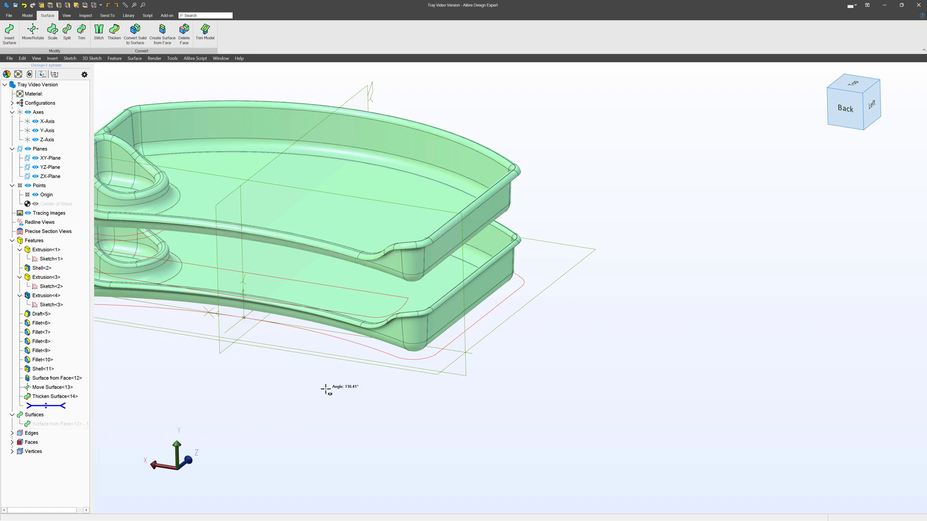
mouse_move(317, 365)
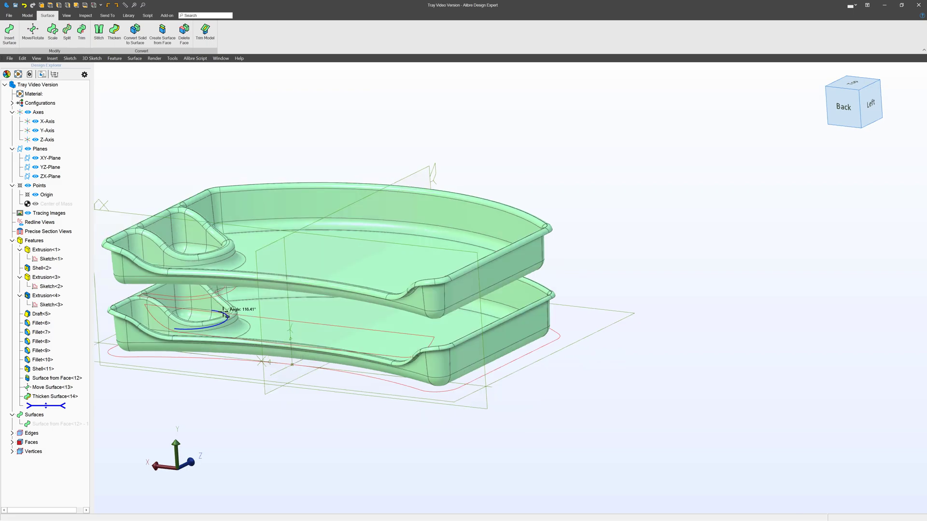
left_click_drag(331, 267, 343, 224)
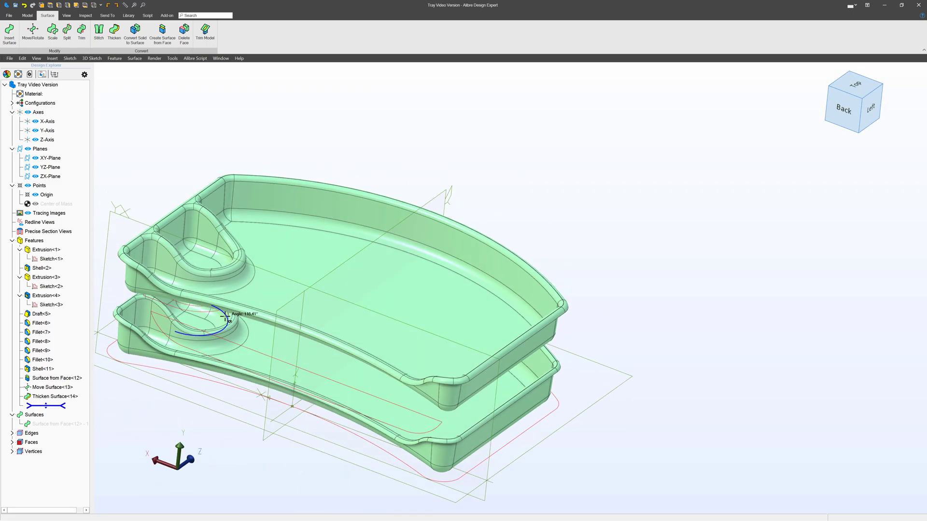
scroll("up", 3)
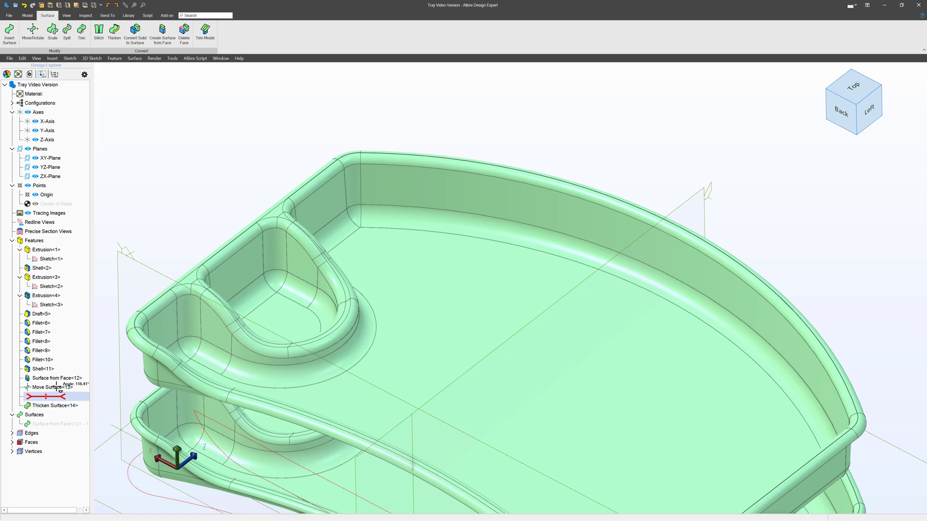
- Edit Surface from Face<12> to revise its included tray faces, rolling the history back to that step
right_click(44, 377)
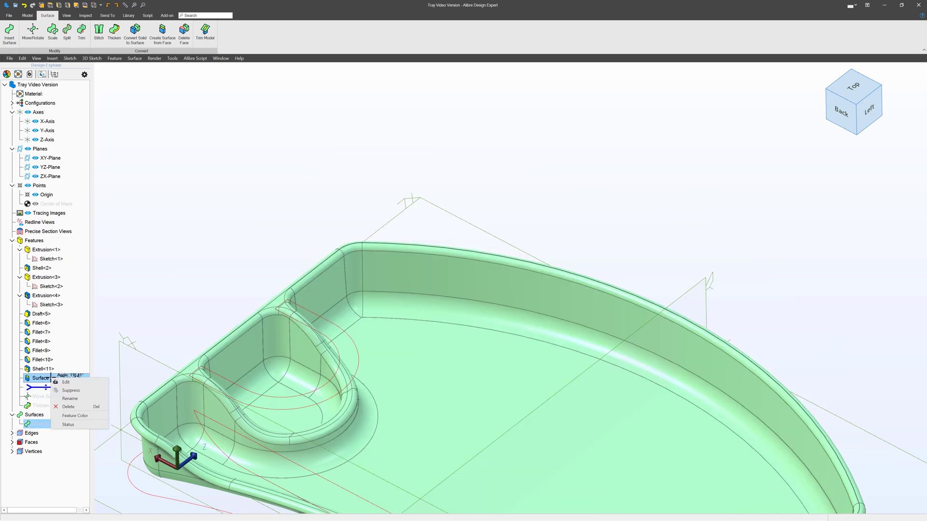
left_click(67, 383)
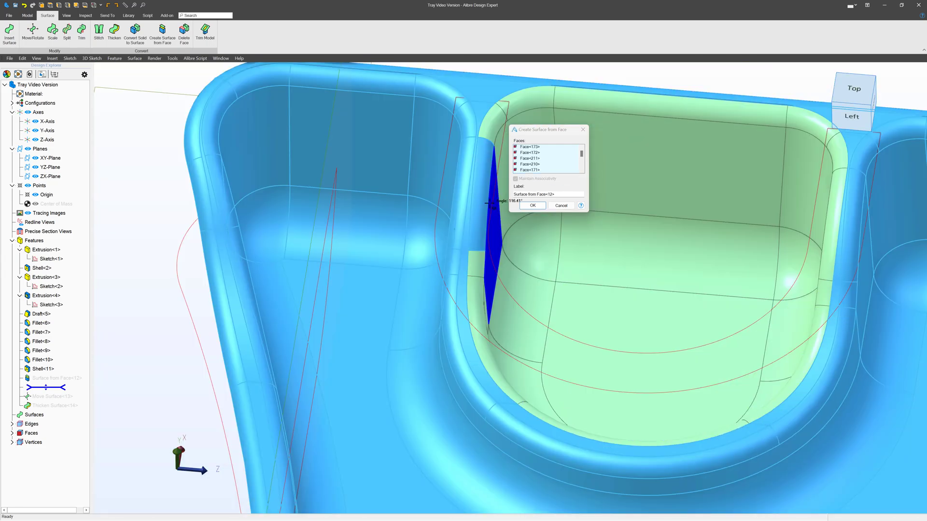
left_click(531, 205)
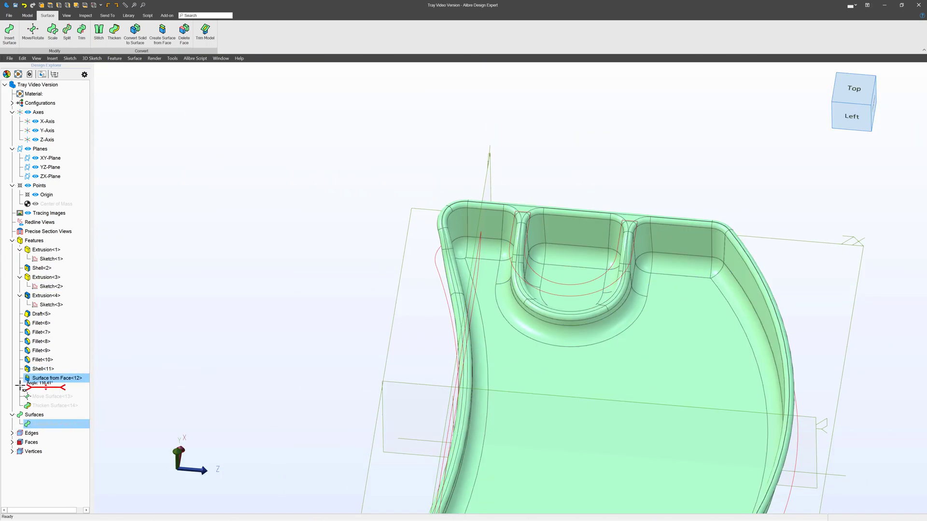